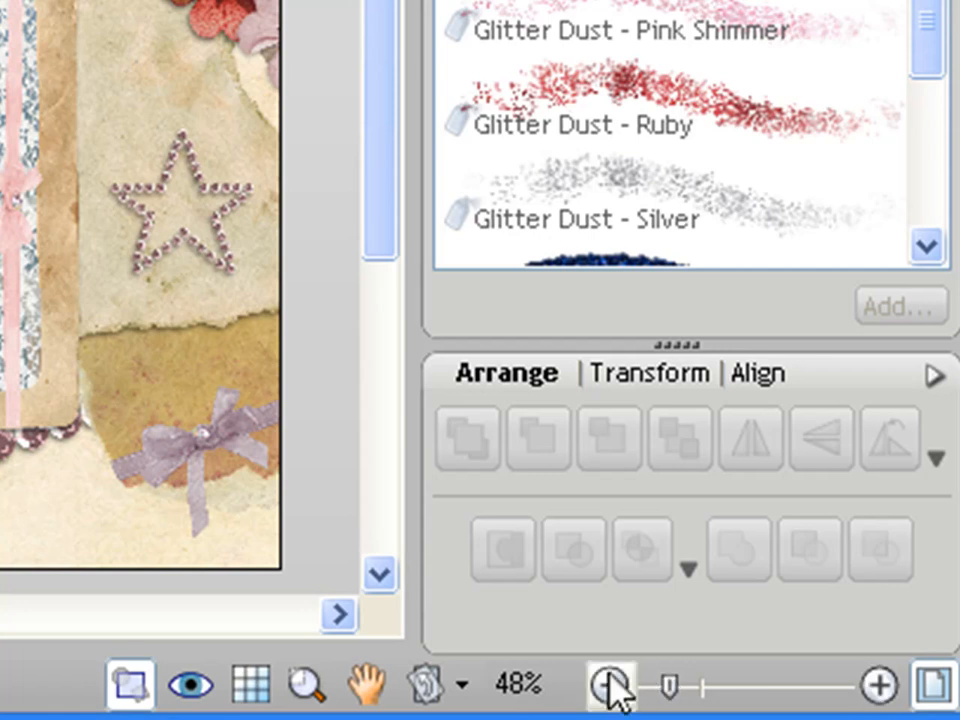
pyautogui.moveTo(536, 570)
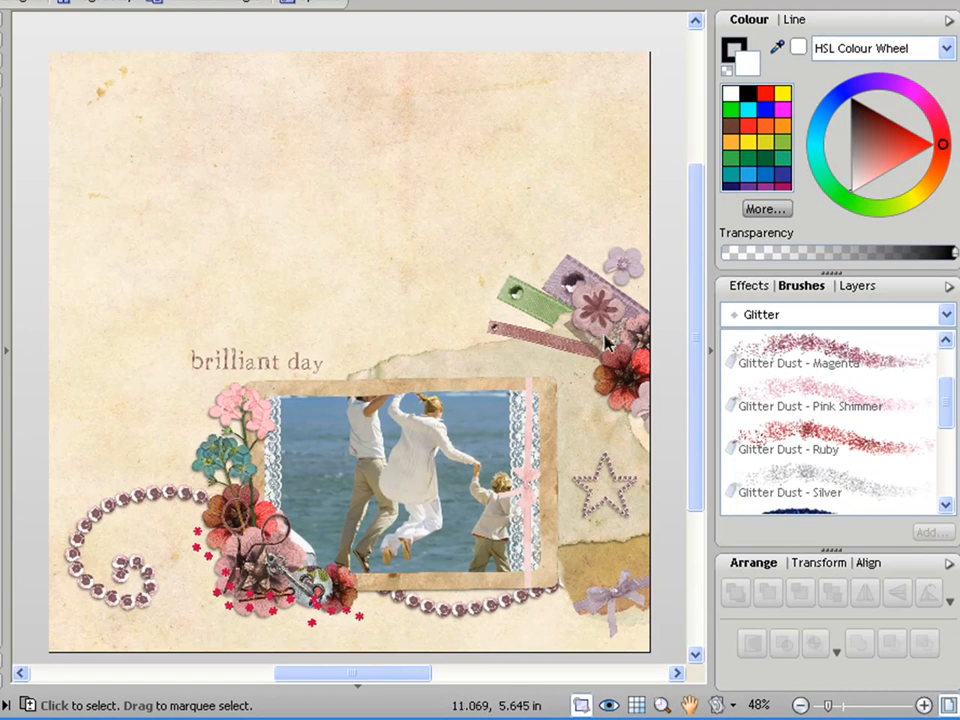
pyautogui.moveTo(596, 330)
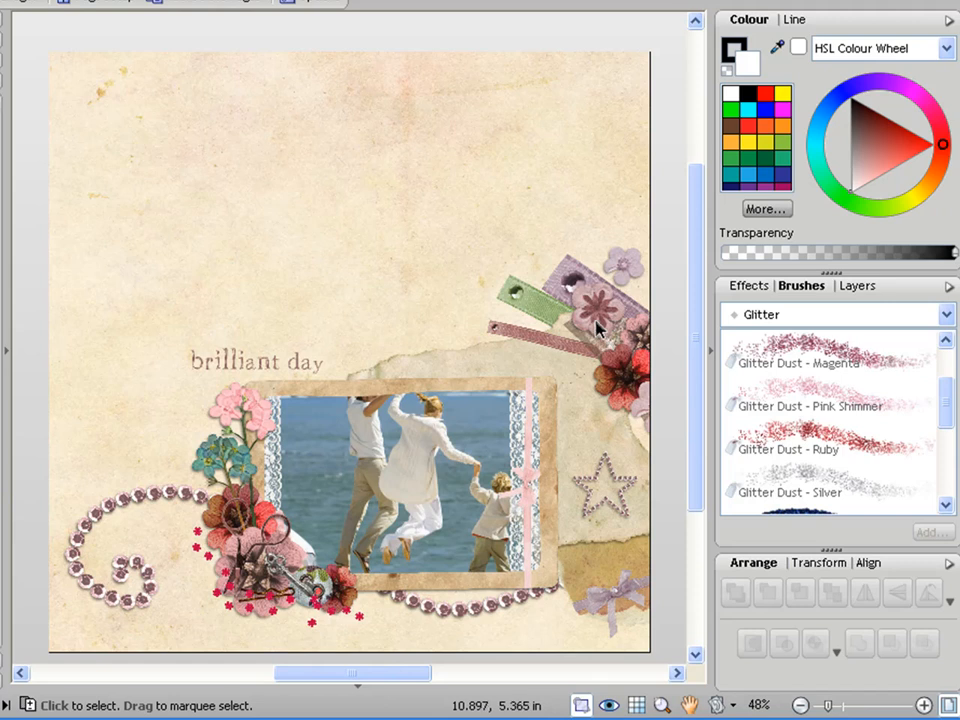
pyautogui.moveTo(596, 328)
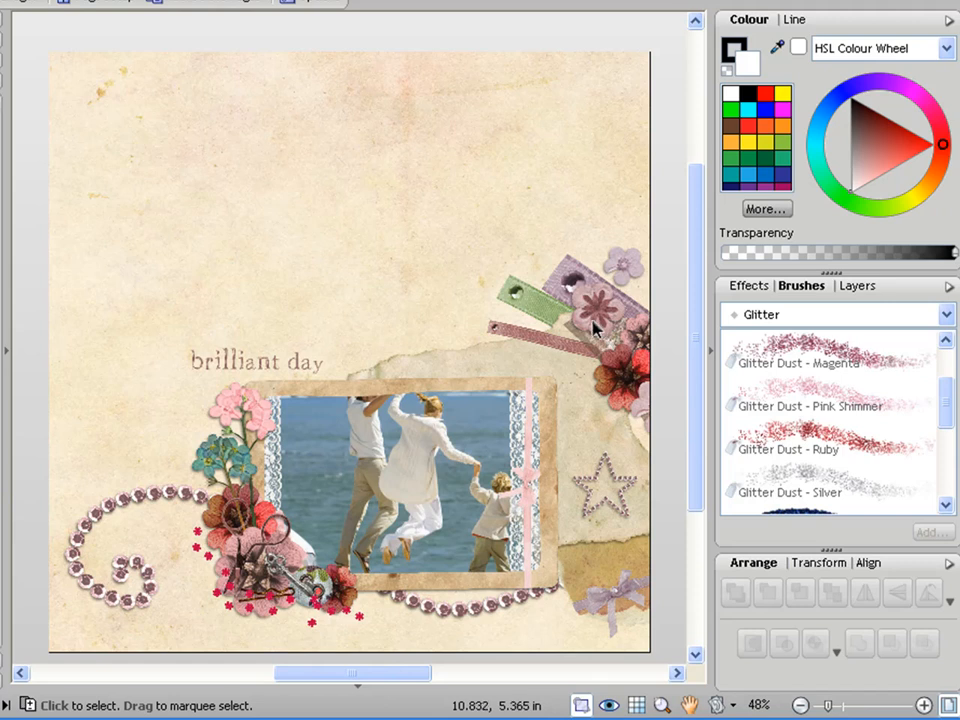
pyautogui.moveTo(592, 324)
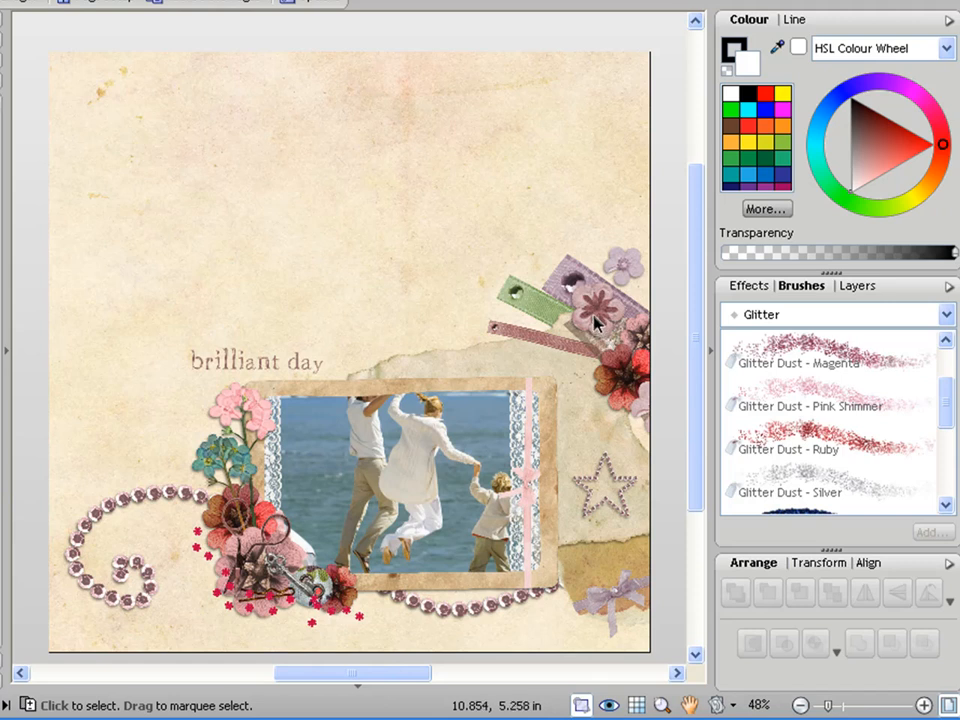
pyautogui.moveTo(596, 322)
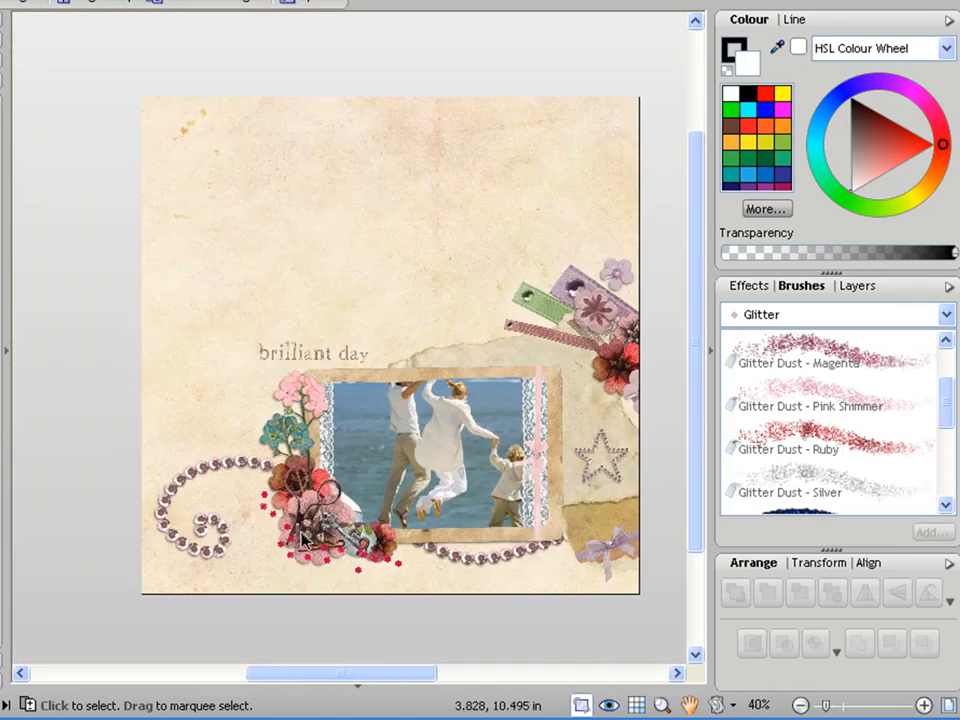
# Step: Duplicate the small purple flower by the tags into a column up the page's right edge to the top corner
pyautogui.click(918, 704)
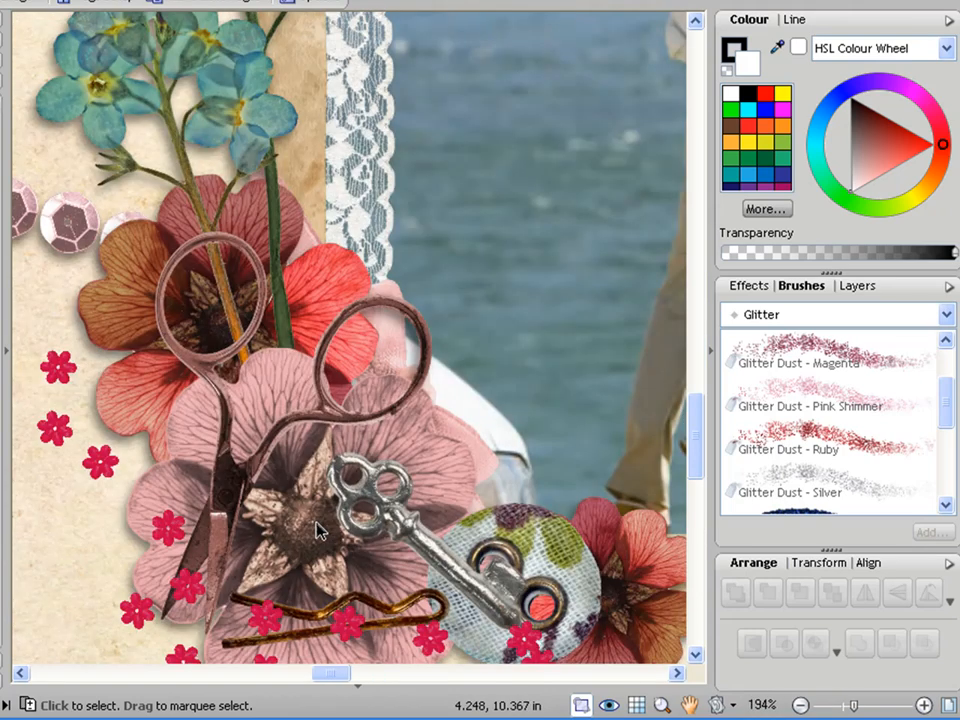
pyautogui.moveTo(318, 476)
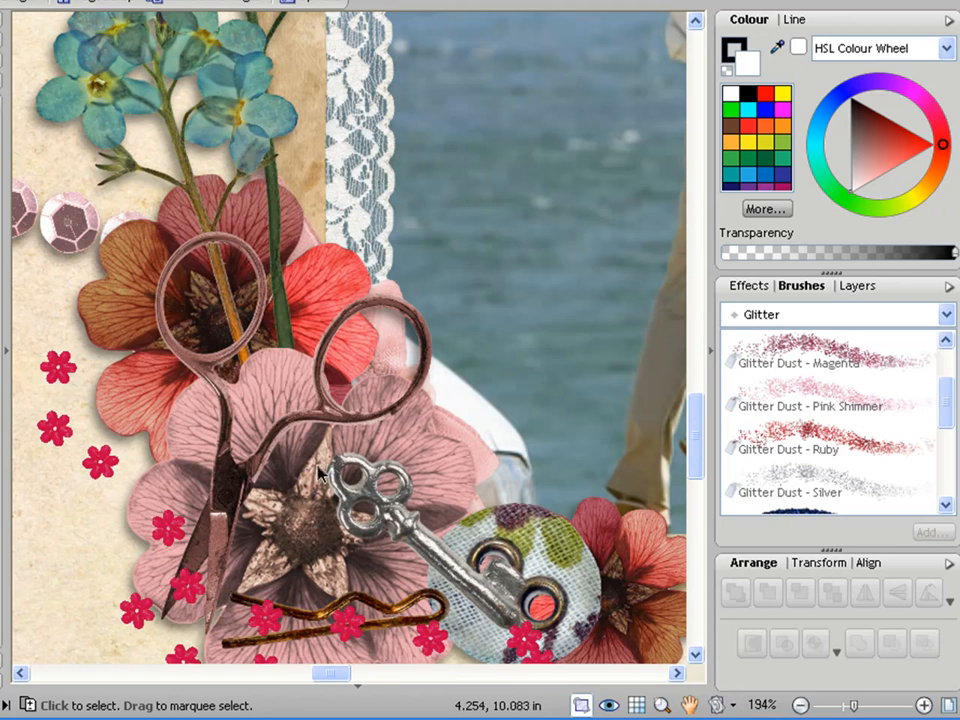
pyautogui.moveTo(318, 470)
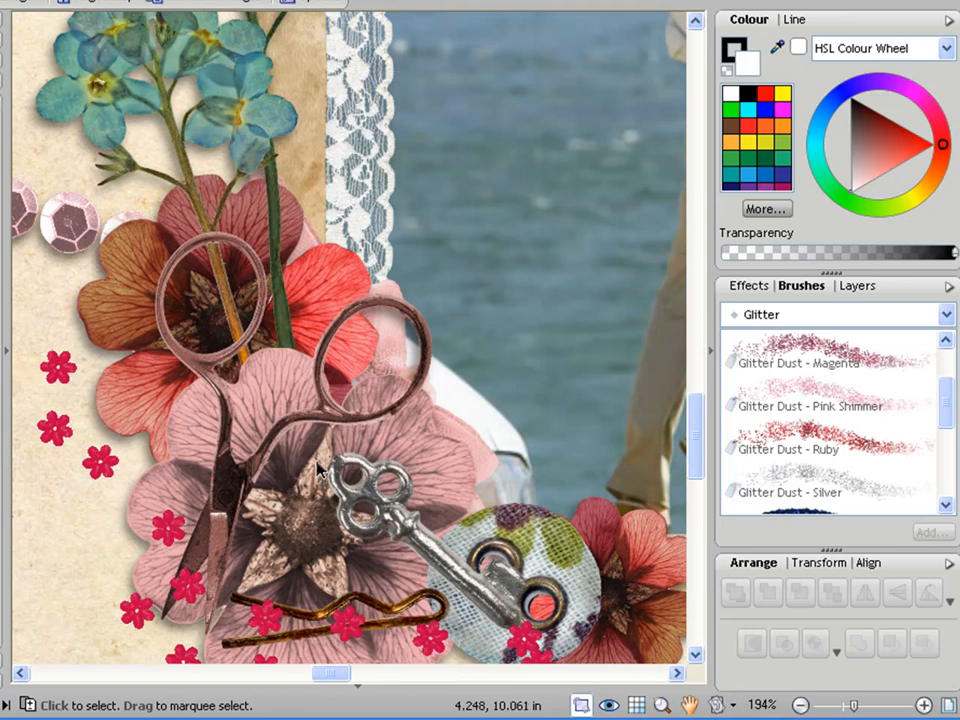
pyautogui.moveTo(320, 318)
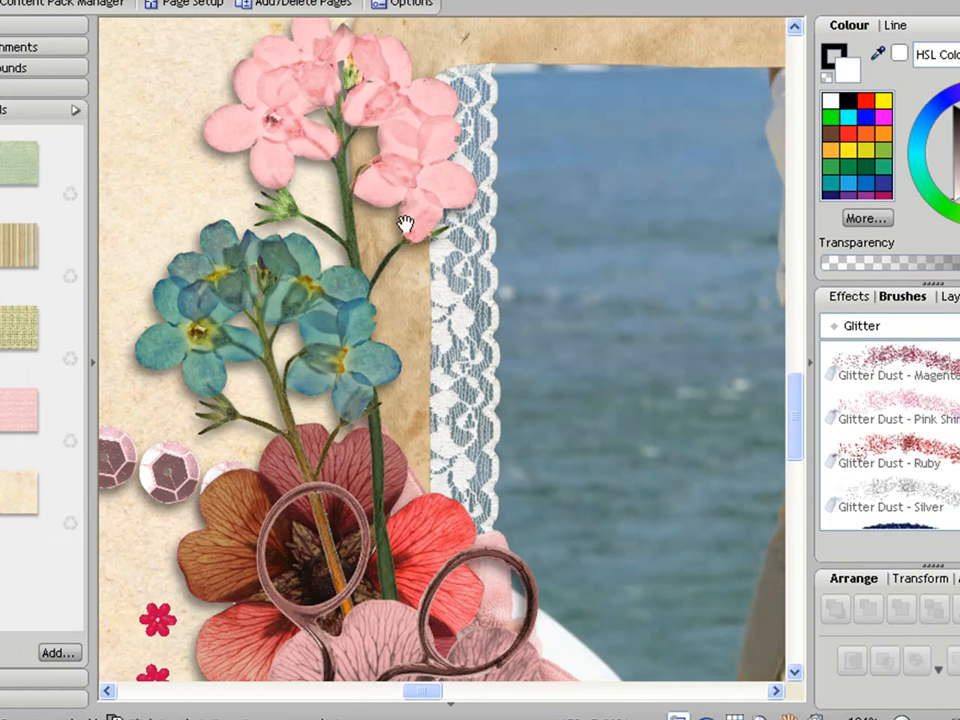
pyautogui.scroll(3)
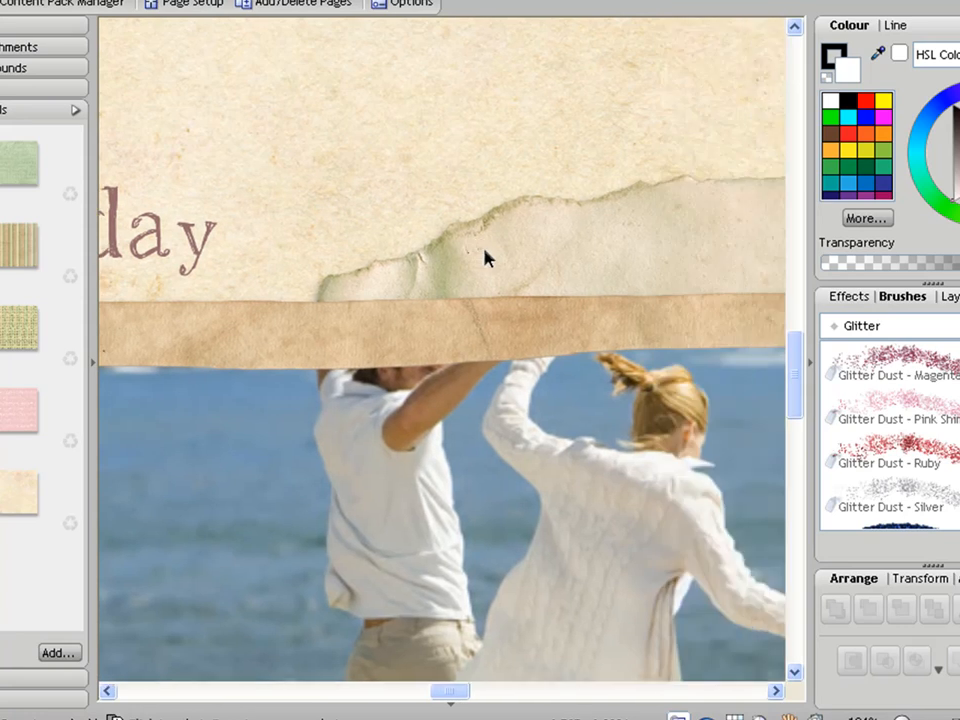
pyautogui.moveTo(548, 258)
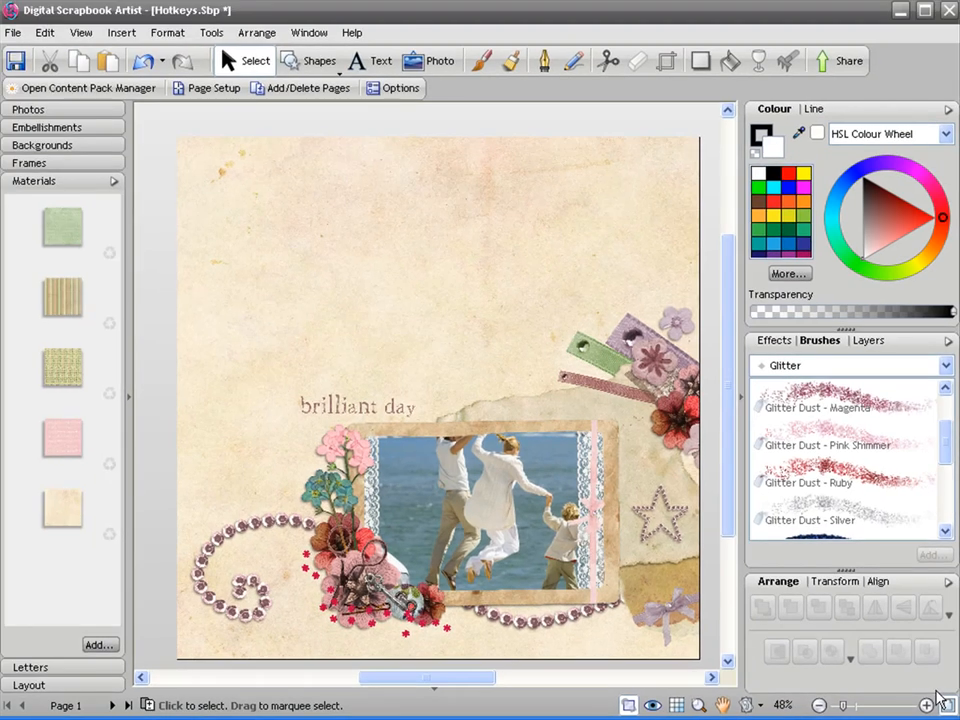
pyautogui.moveTo(712, 356)
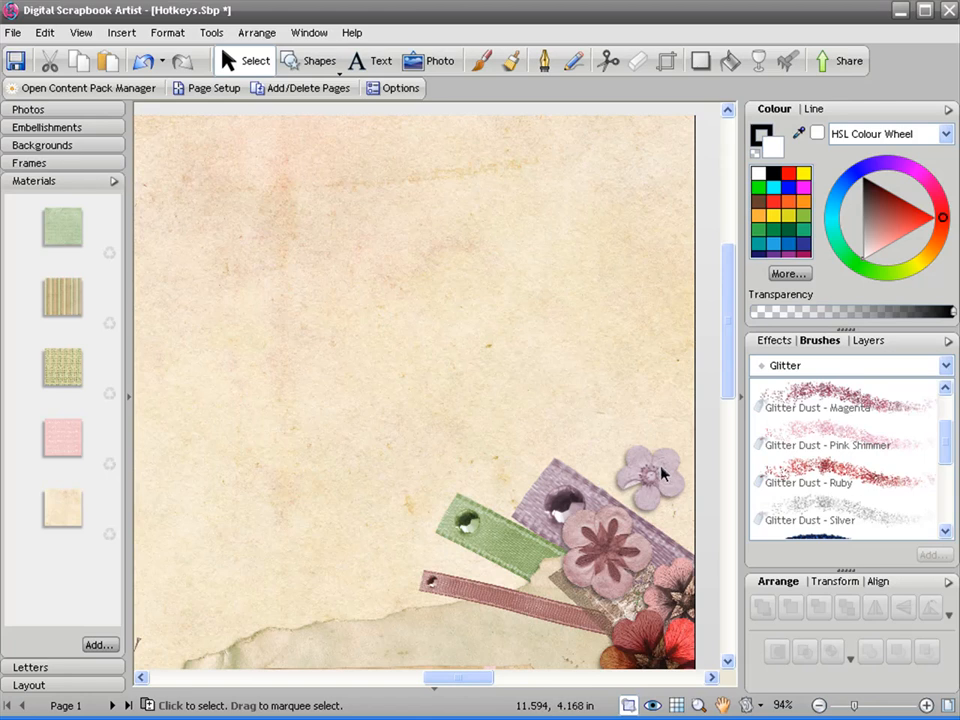
pyautogui.moveTo(656, 496)
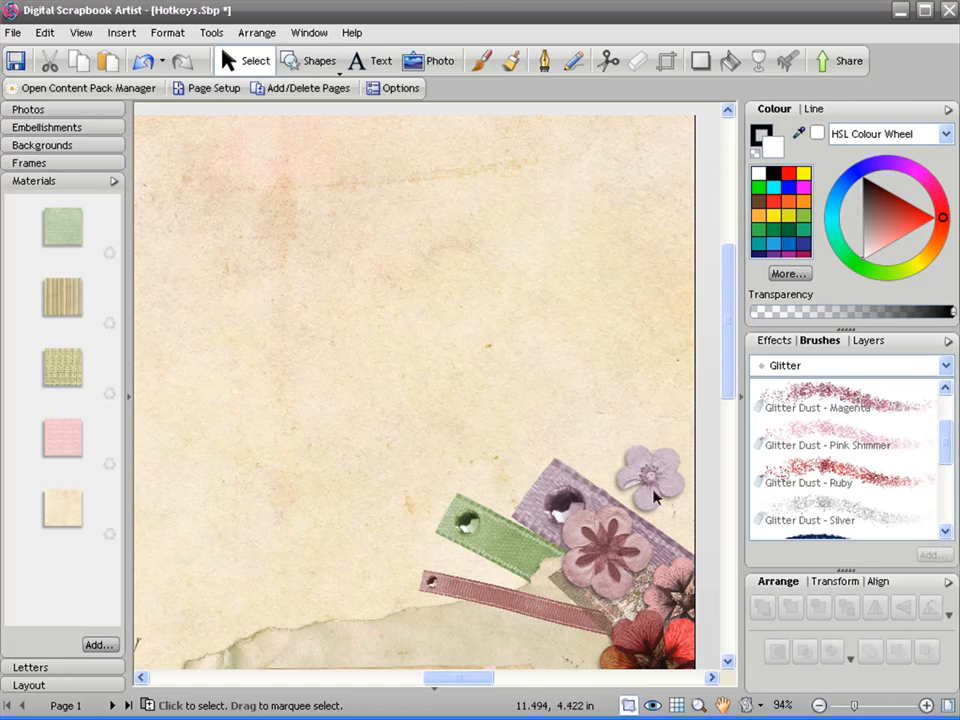
pyautogui.click(650, 476)
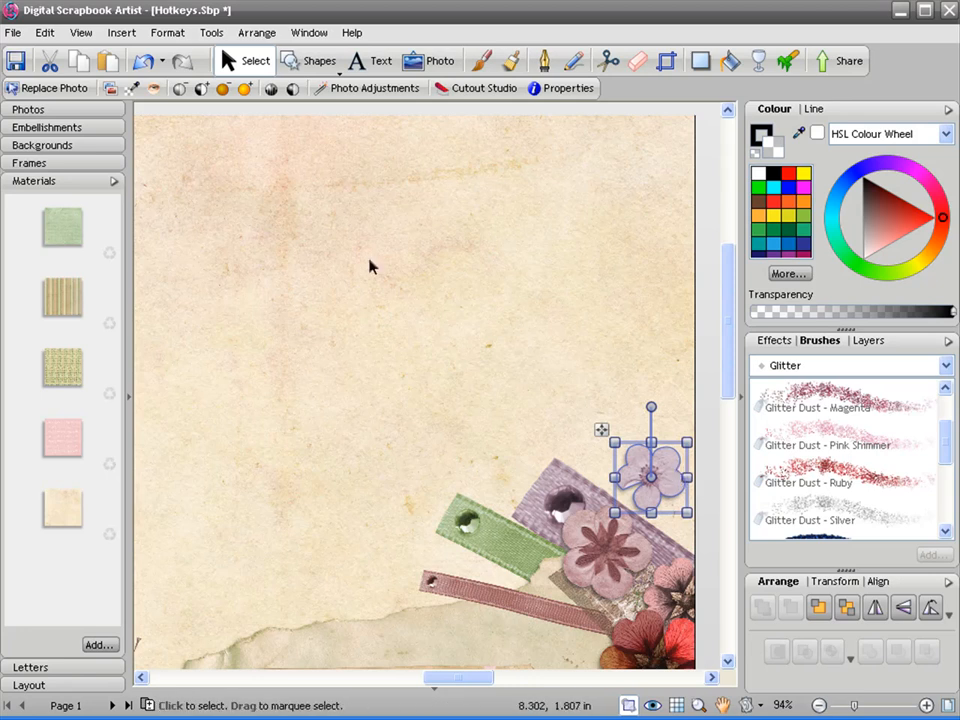
pyautogui.moveTo(78, 62)
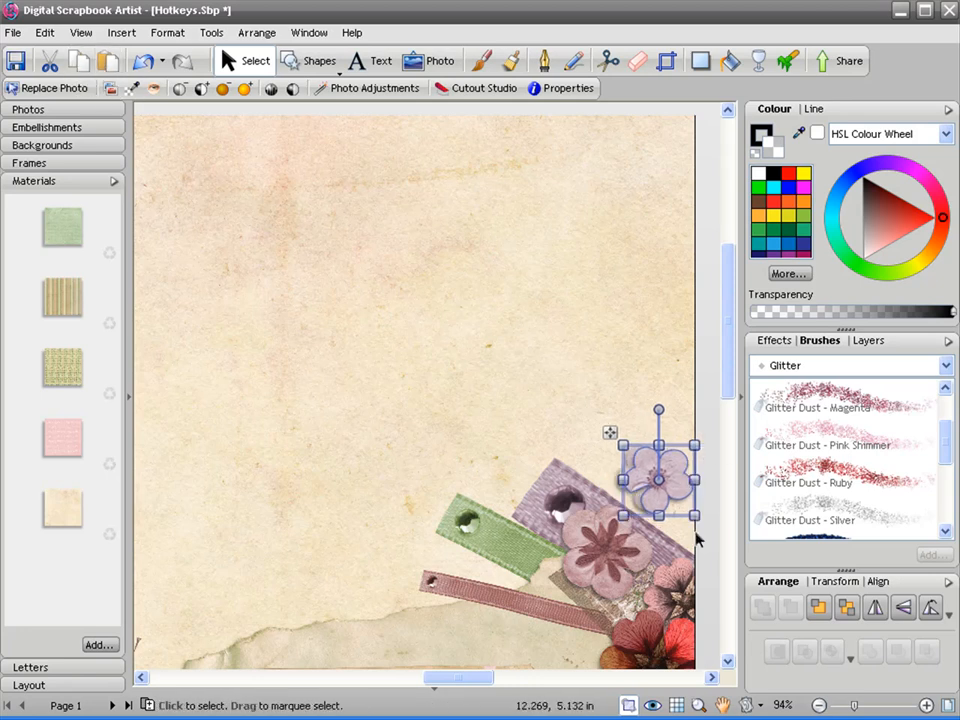
pyautogui.moveTo(658, 486); pyautogui.dragTo(650, 400)
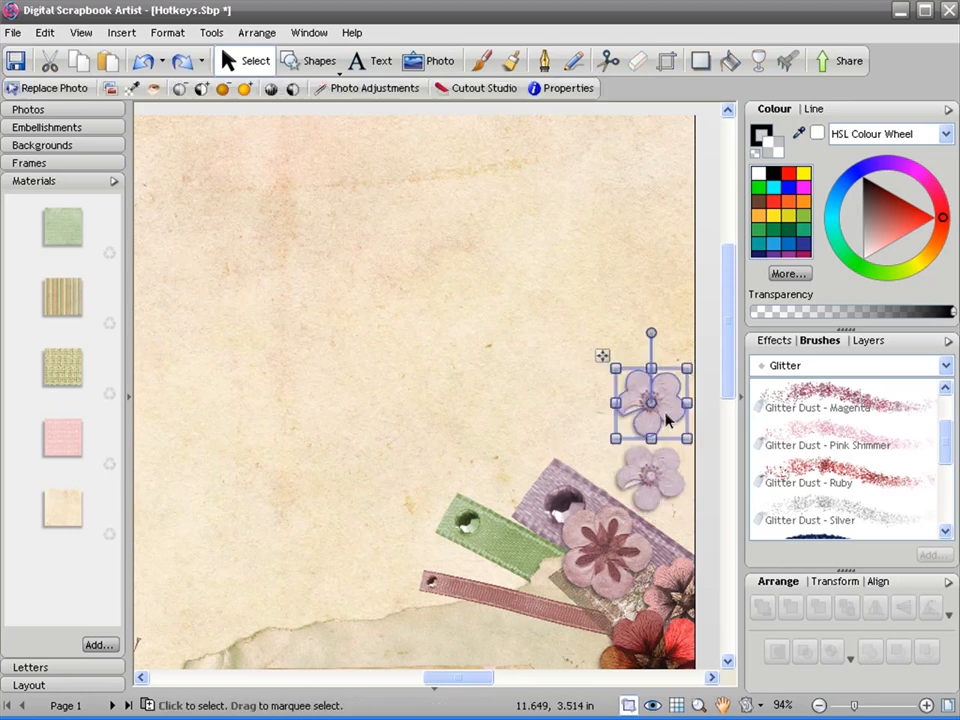
pyautogui.click(650, 400)
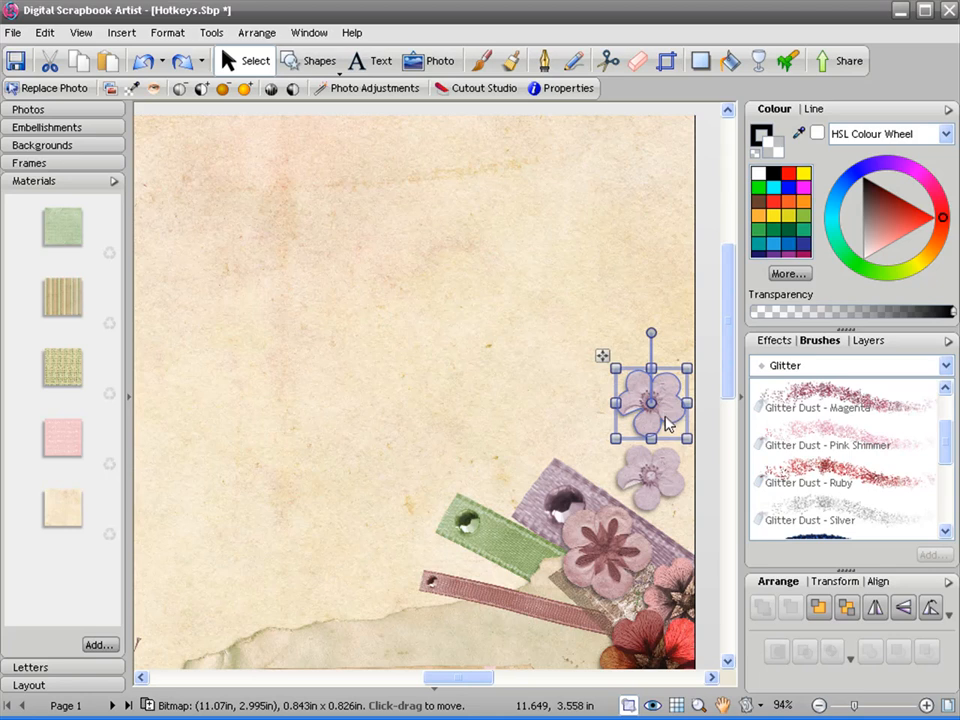
pyautogui.moveTo(650, 404); pyautogui.dragTo(650, 320)
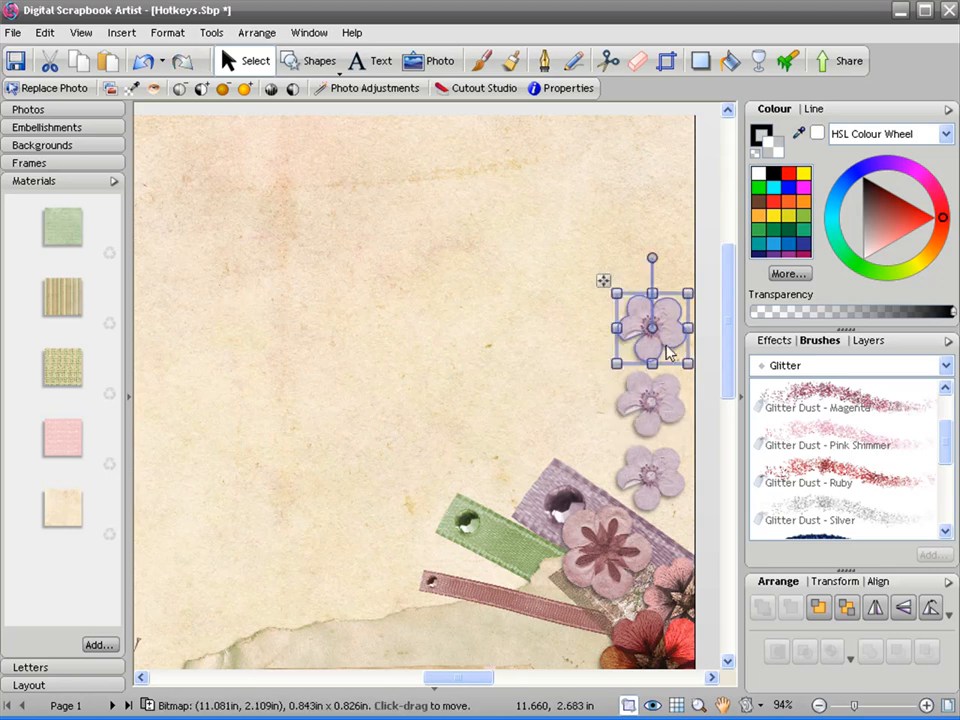
pyautogui.moveTo(652, 320); pyautogui.dragTo(652, 244)
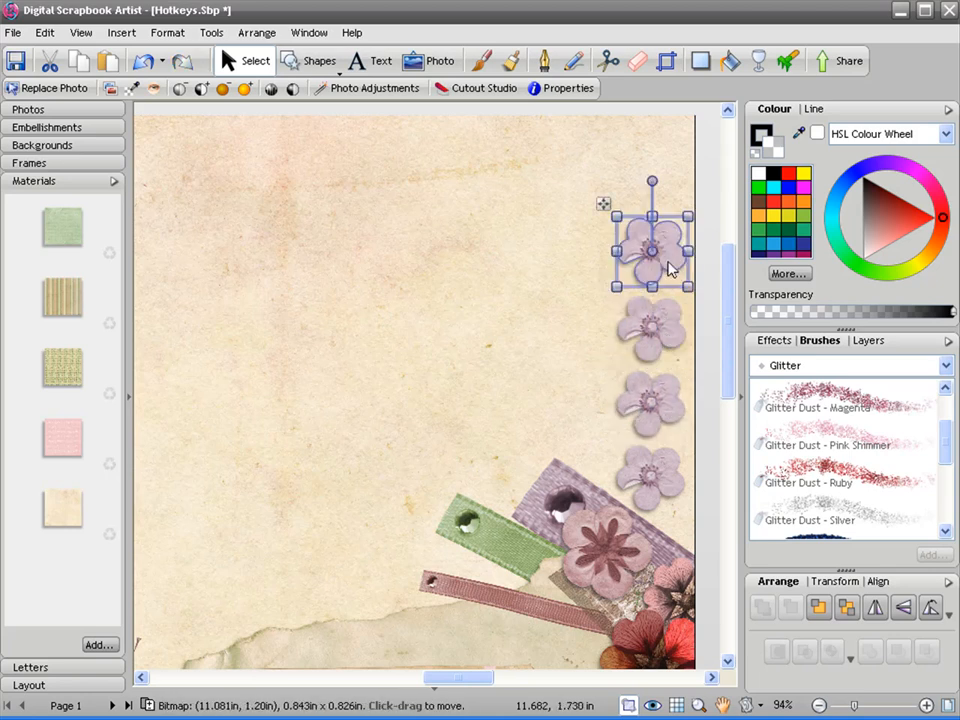
pyautogui.moveTo(650, 244); pyautogui.dragTo(560, 176)
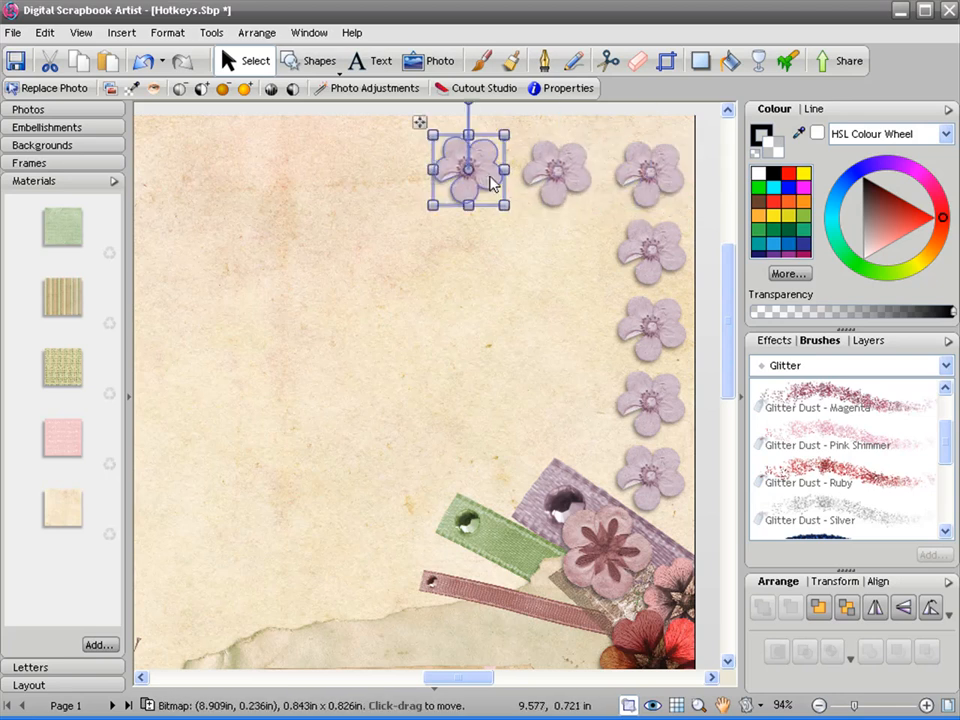
# Step: Continue the flower copies leftward to start a row along the top edge
pyautogui.moveTo(468, 168); pyautogui.dragTo(382, 168)
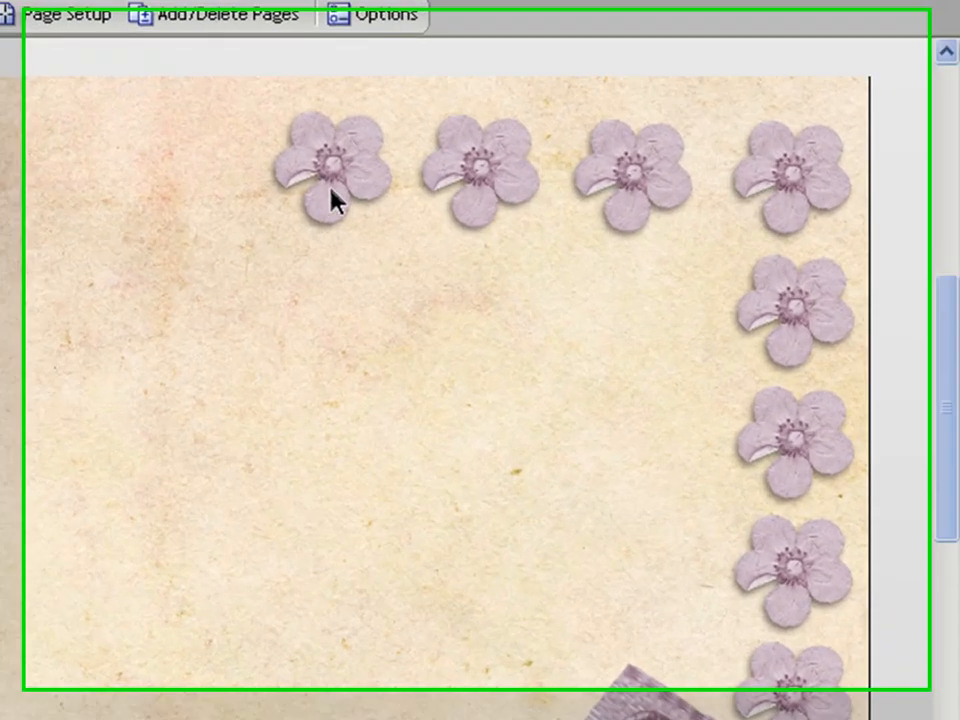
# Step: Resize the leftmost top-row flower back and forth, settling on a moderately larger size overlapping its neighbour
pyautogui.click(330, 170)
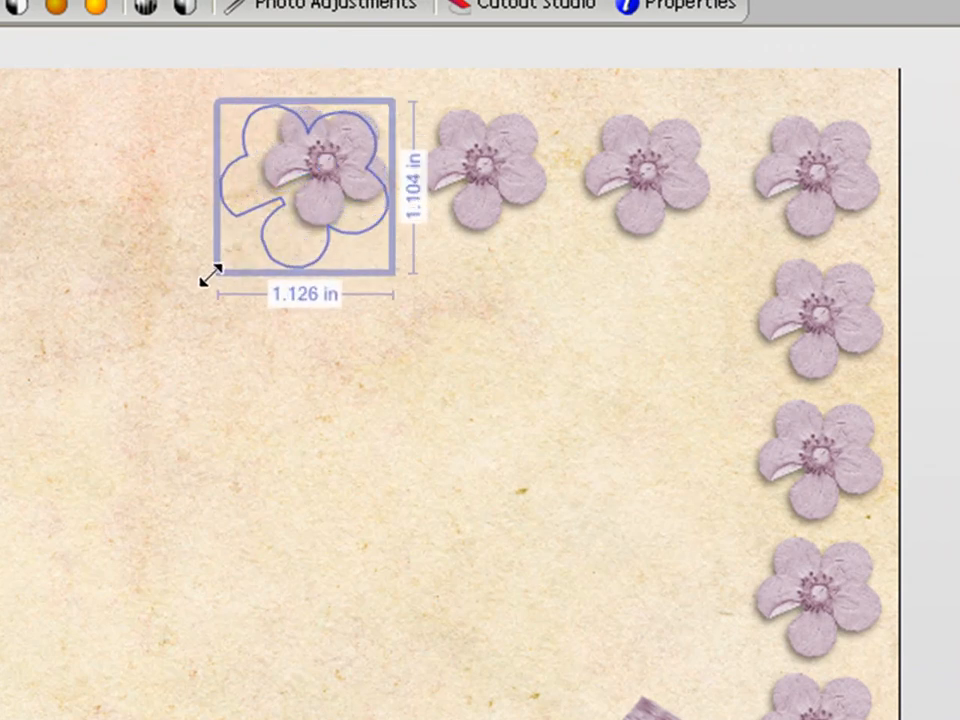
pyautogui.moveTo(208, 276); pyautogui.dragTo(118, 364)
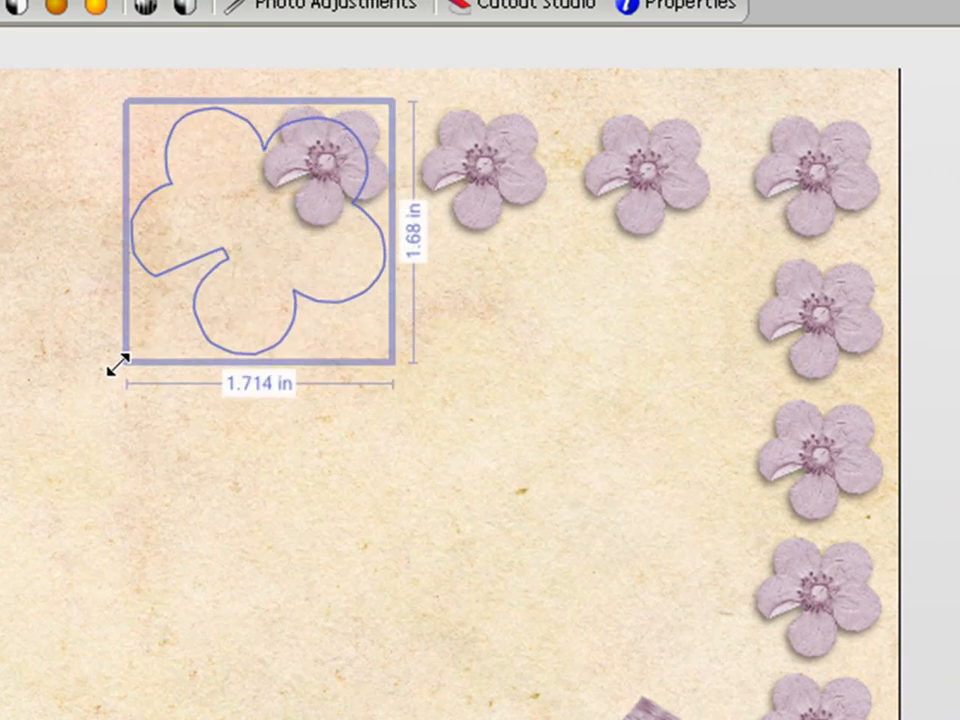
pyautogui.moveTo(118, 368); pyautogui.dragTo(24, 444)
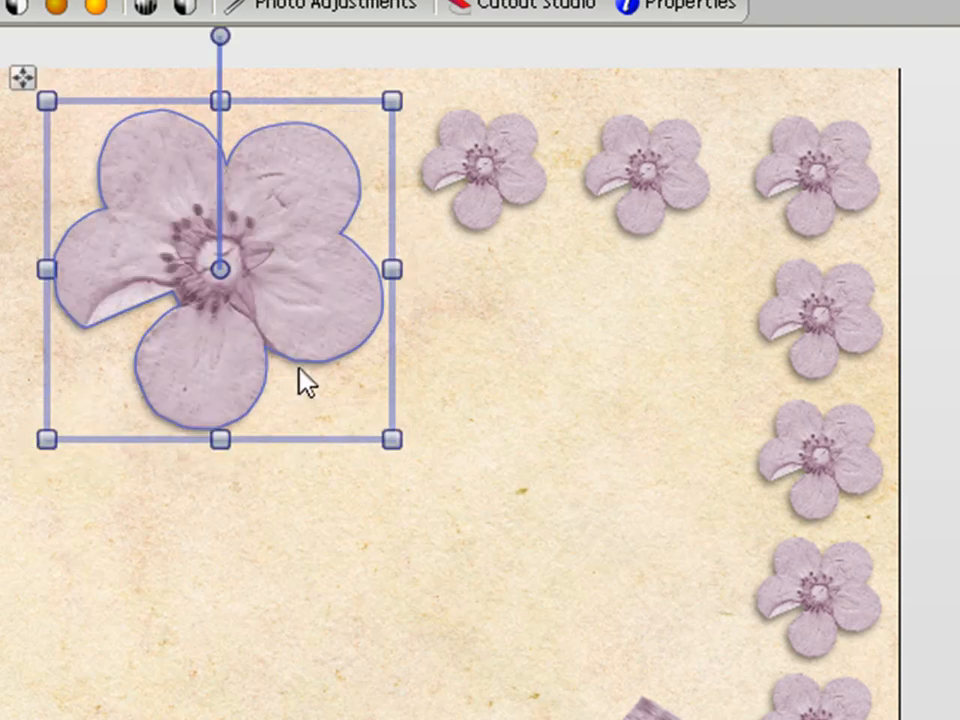
pyautogui.moveTo(256, 324)
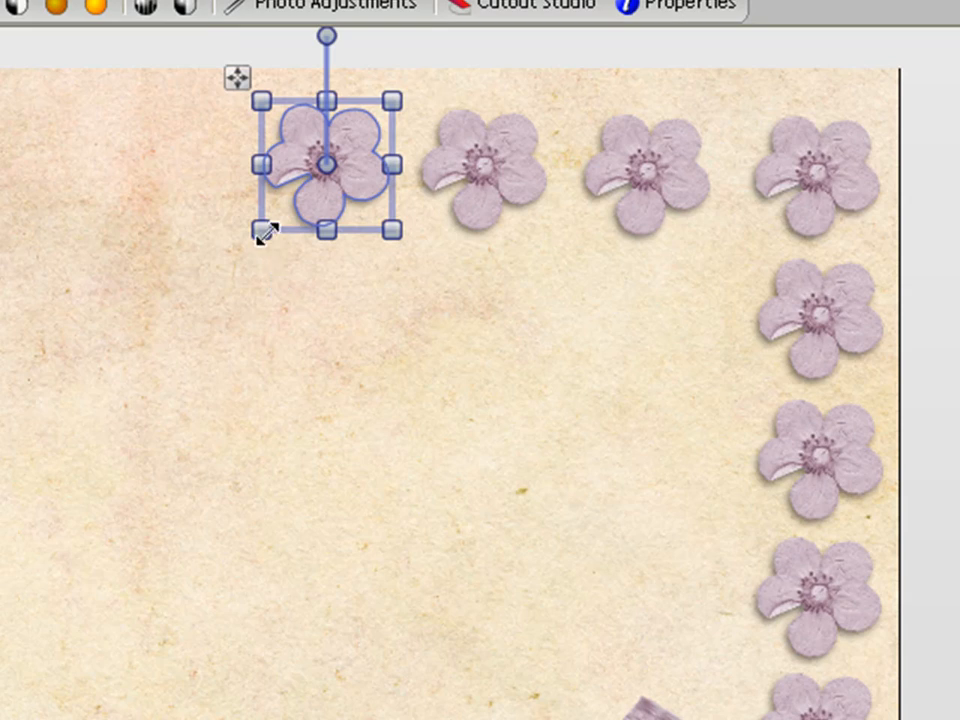
pyautogui.moveTo(262, 230); pyautogui.dragTo(164, 376)
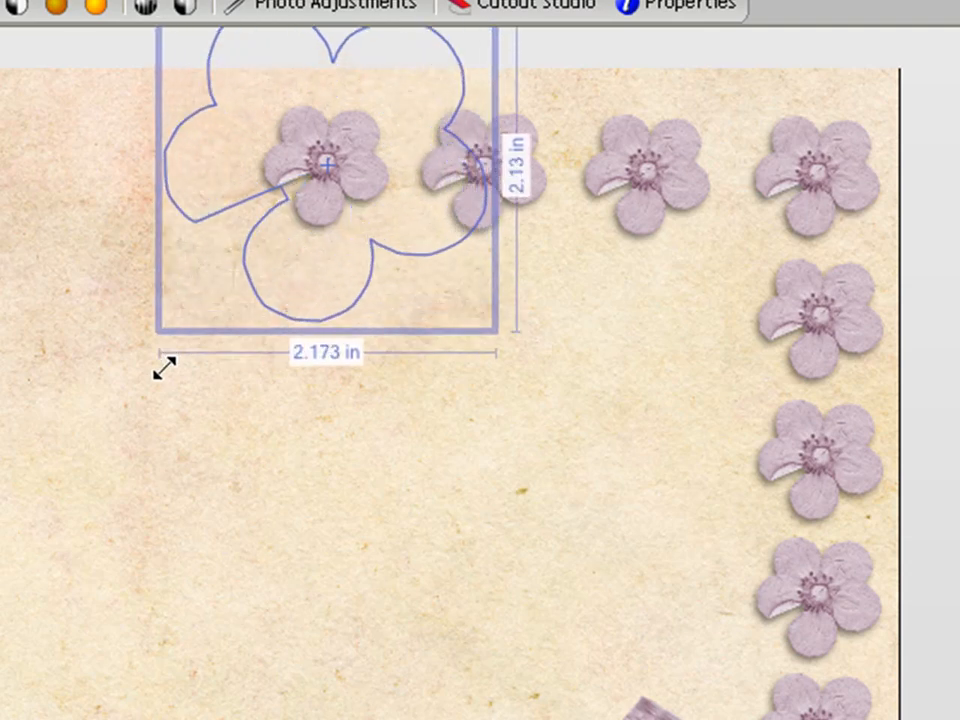
pyautogui.moveTo(168, 368); pyautogui.dragTo(228, 284)
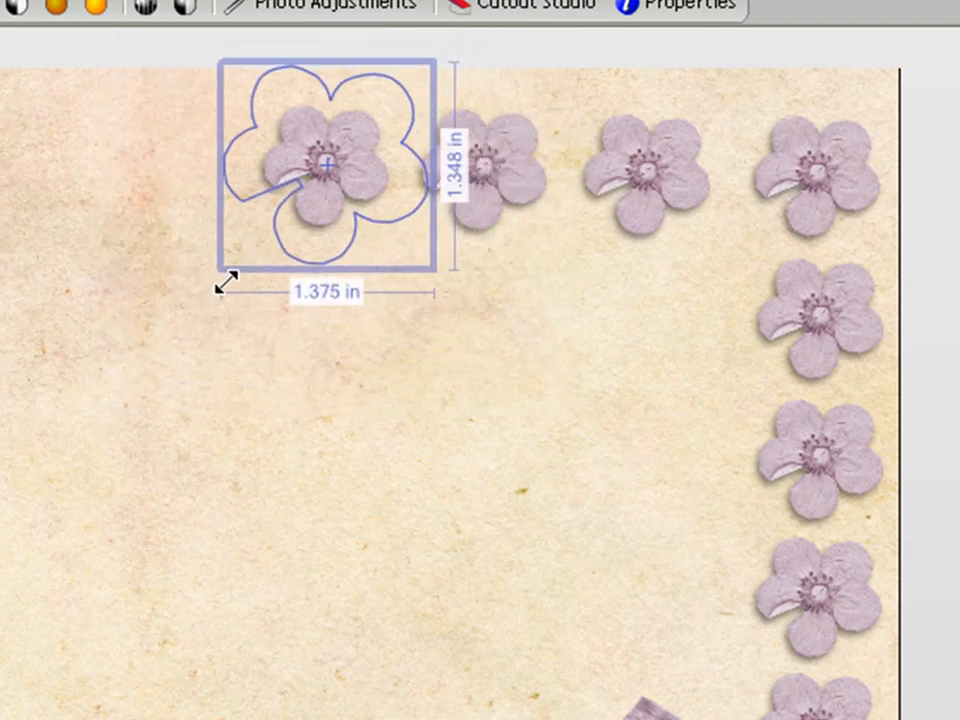
pyautogui.moveTo(228, 284); pyautogui.dragTo(180, 358)
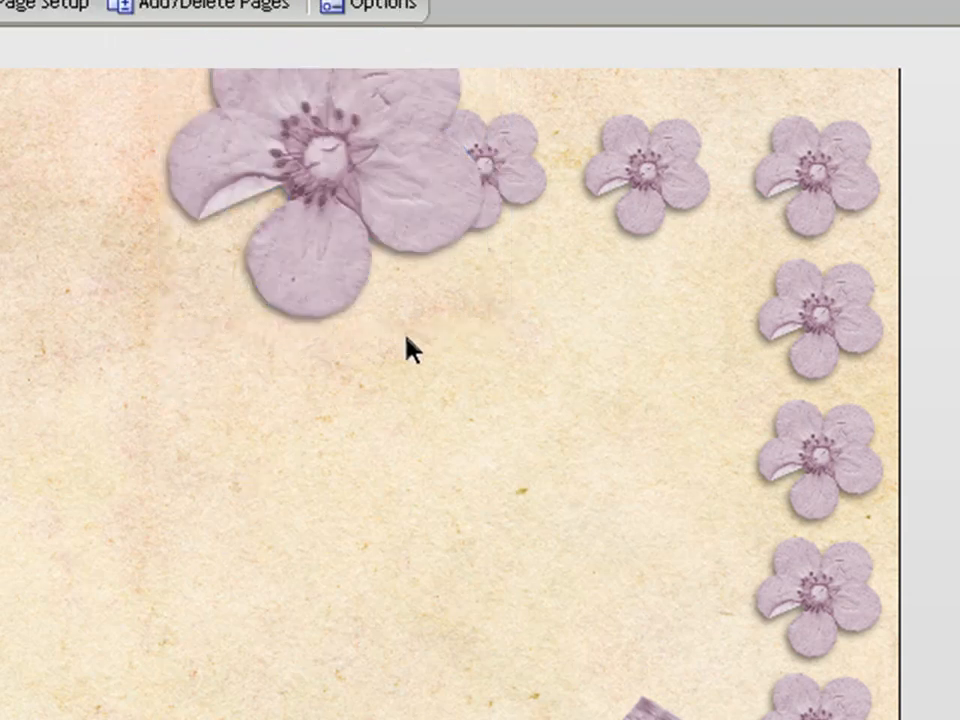
pyautogui.moveTo(540, 330)
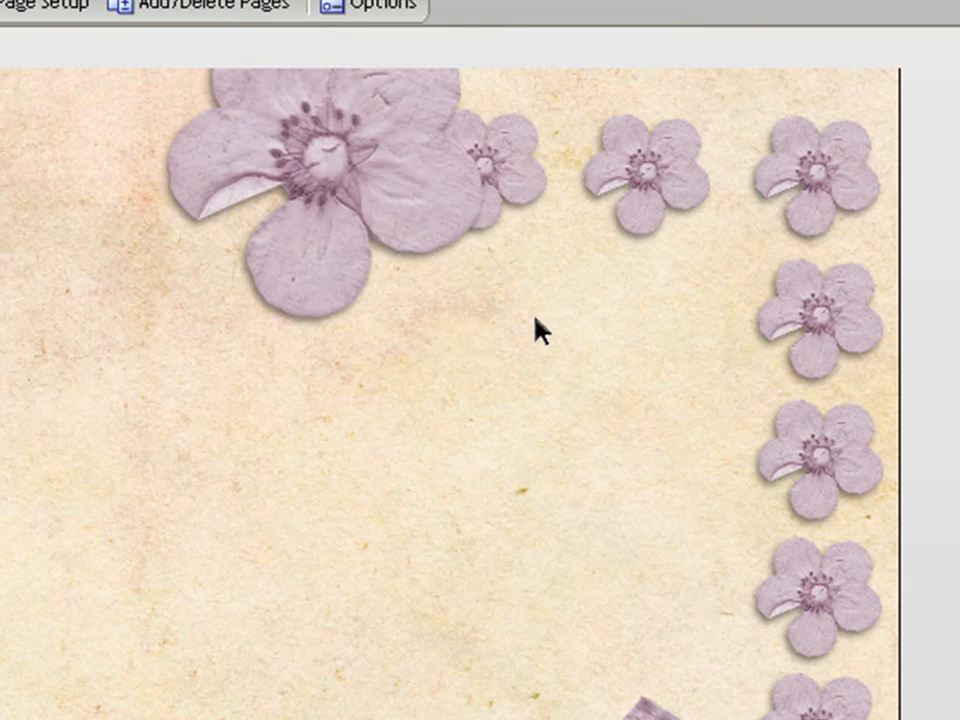
# Step: Resize the small top-right flower evenly, then stretch it into a tall narrow shape
pyautogui.click(648, 176)
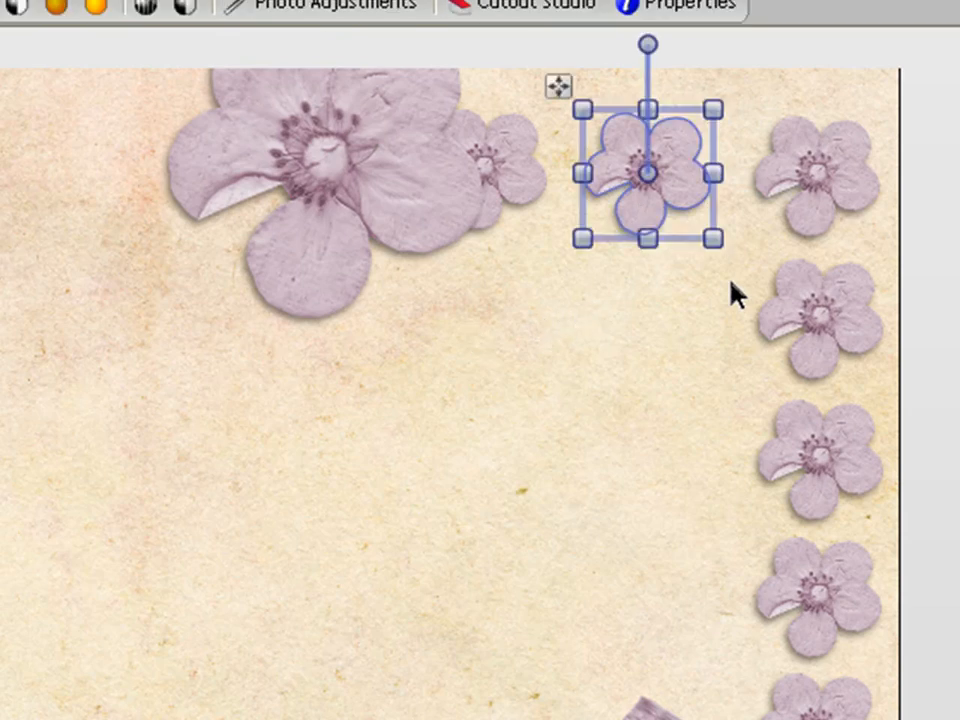
pyautogui.moveTo(580, 240)
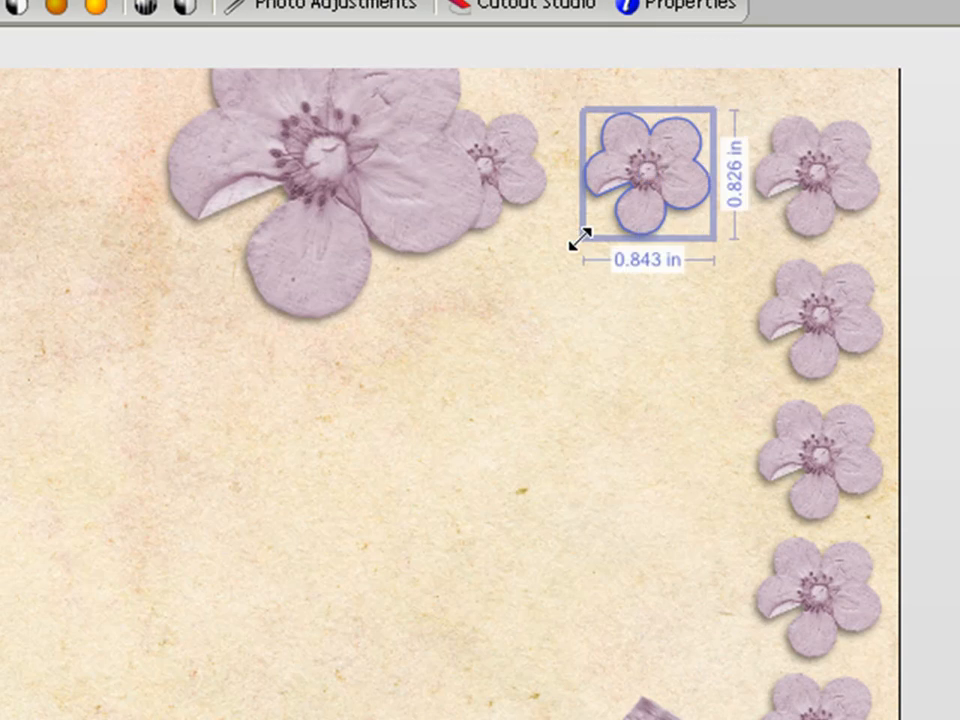
pyautogui.moveTo(578, 240); pyautogui.dragTo(524, 476)
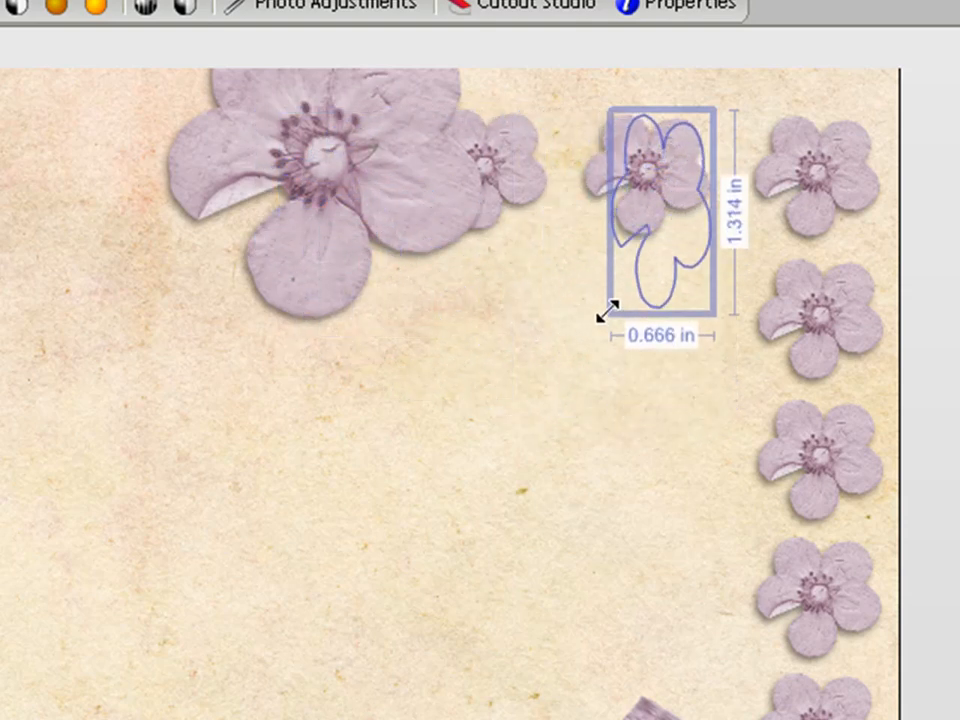
pyautogui.moveTo(610, 316); pyautogui.dragTo(588, 250)
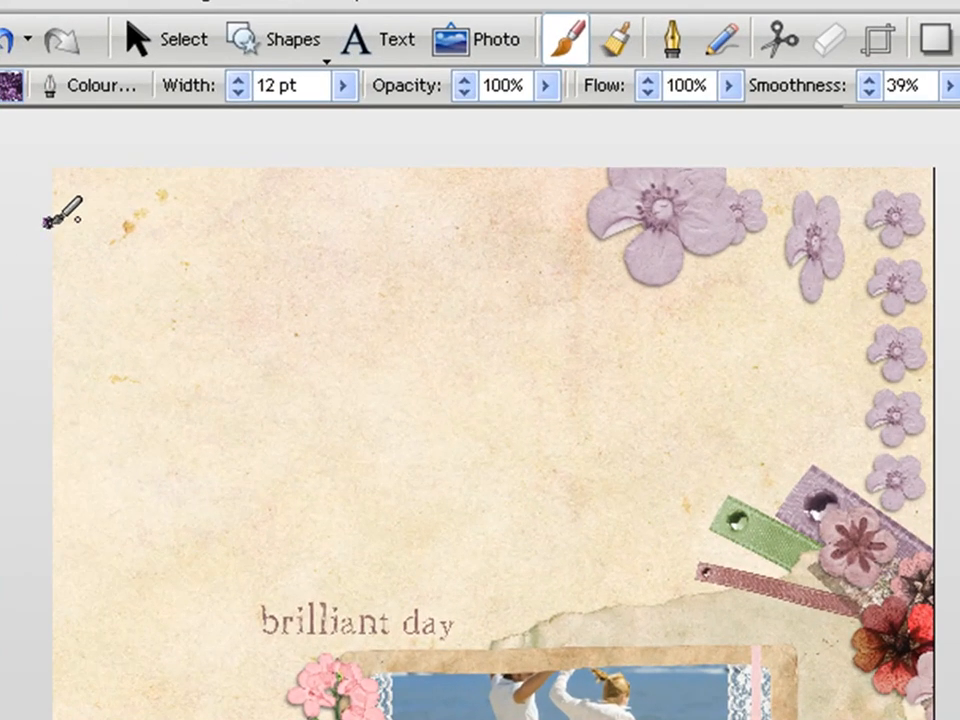
# Step: Paint a straight purple glitter stripe across the top of the page over the flowers
pyautogui.moveTo(56, 210); pyautogui.dragTo(920, 270)
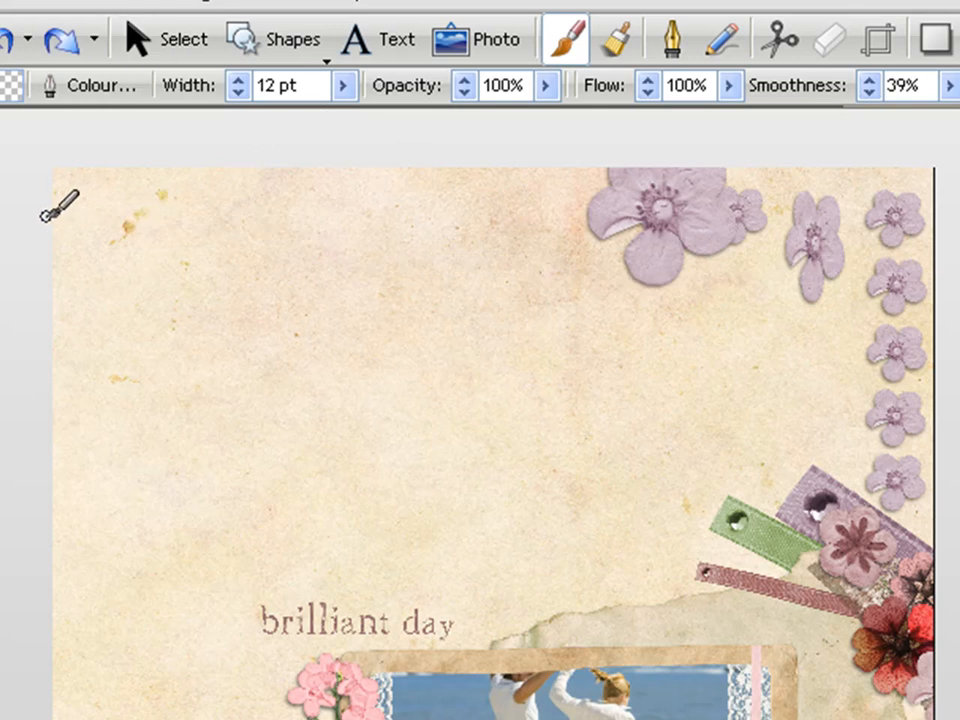
pyautogui.moveTo(52, 200)
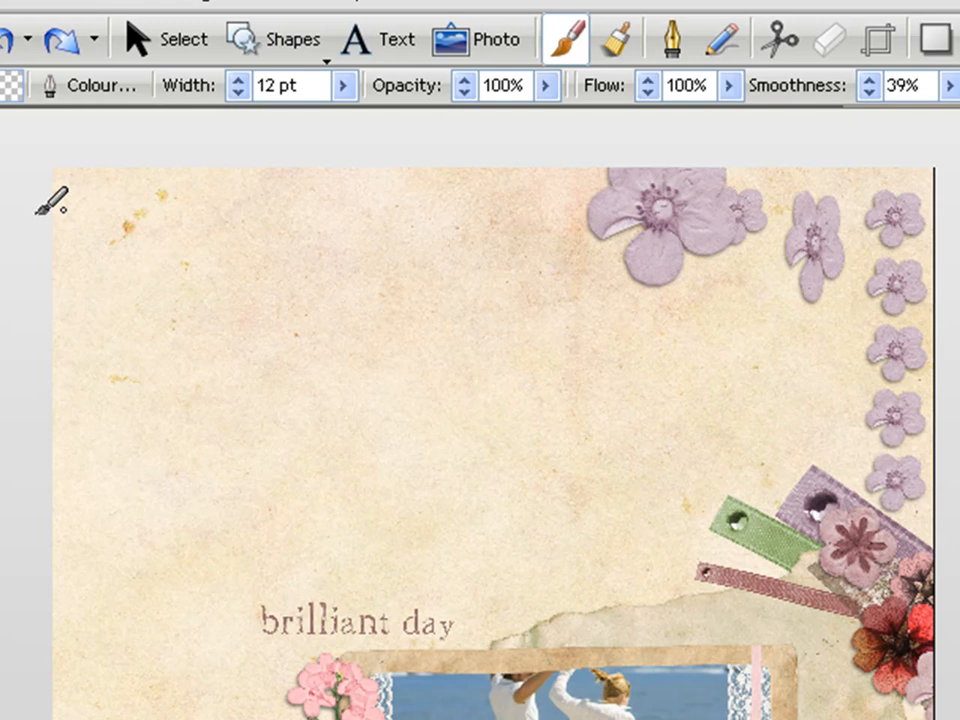
pyautogui.moveTo(576, 184)
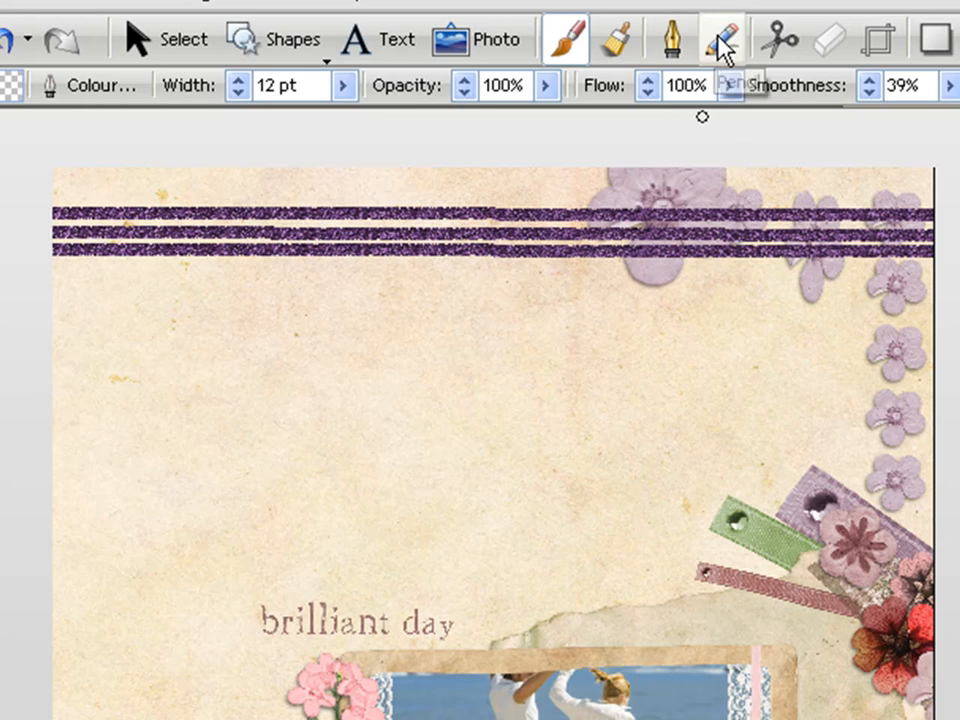
# Step: With the Pencil tool, draw a long thin straight line across the page below the glitter stripes
pyautogui.click(720, 38)
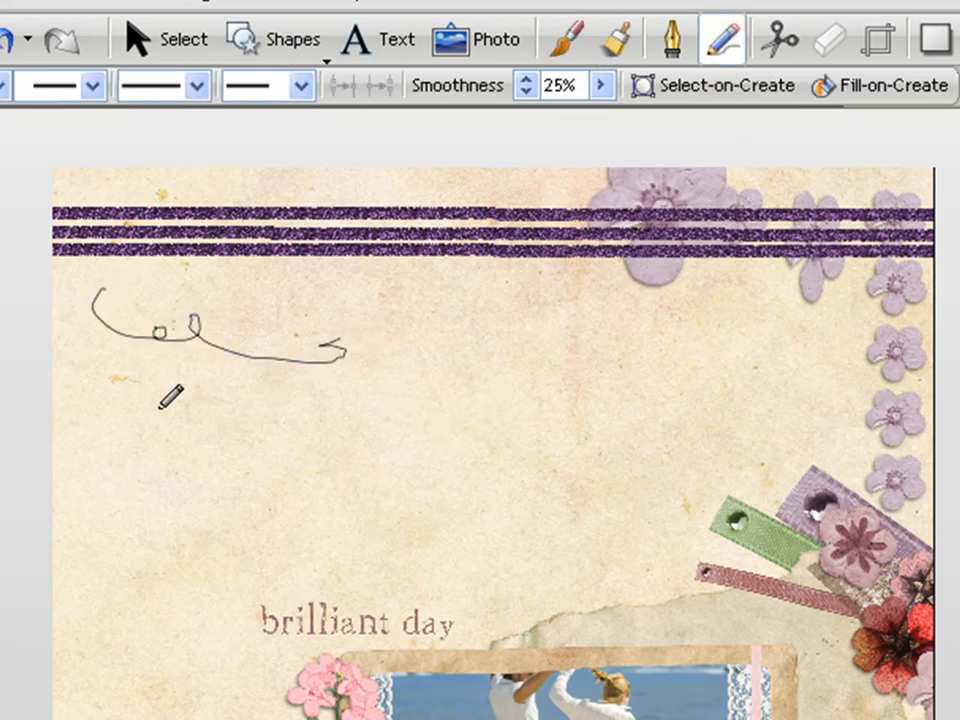
pyautogui.moveTo(622, 330)
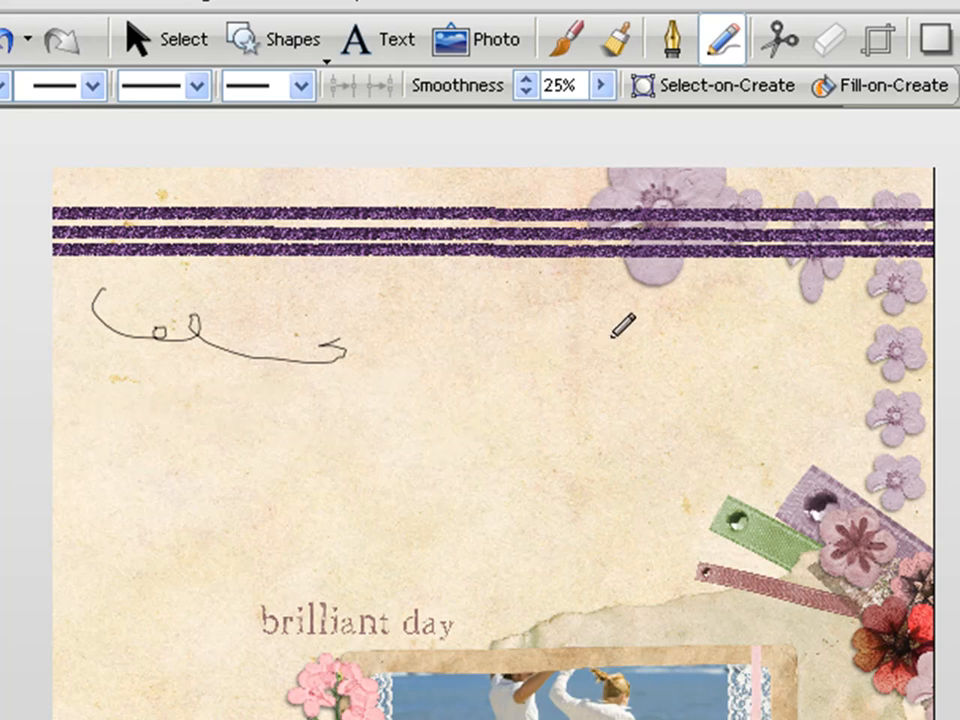
pyautogui.moveTo(96, 404); pyautogui.dragTo(872, 328)
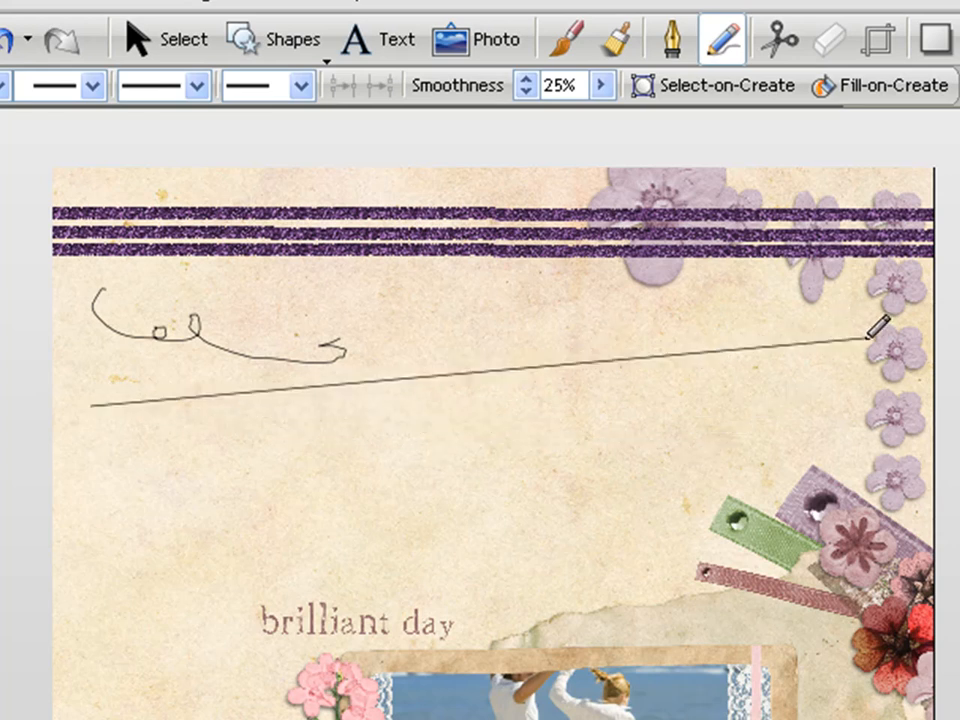
pyautogui.moveTo(700, 270)
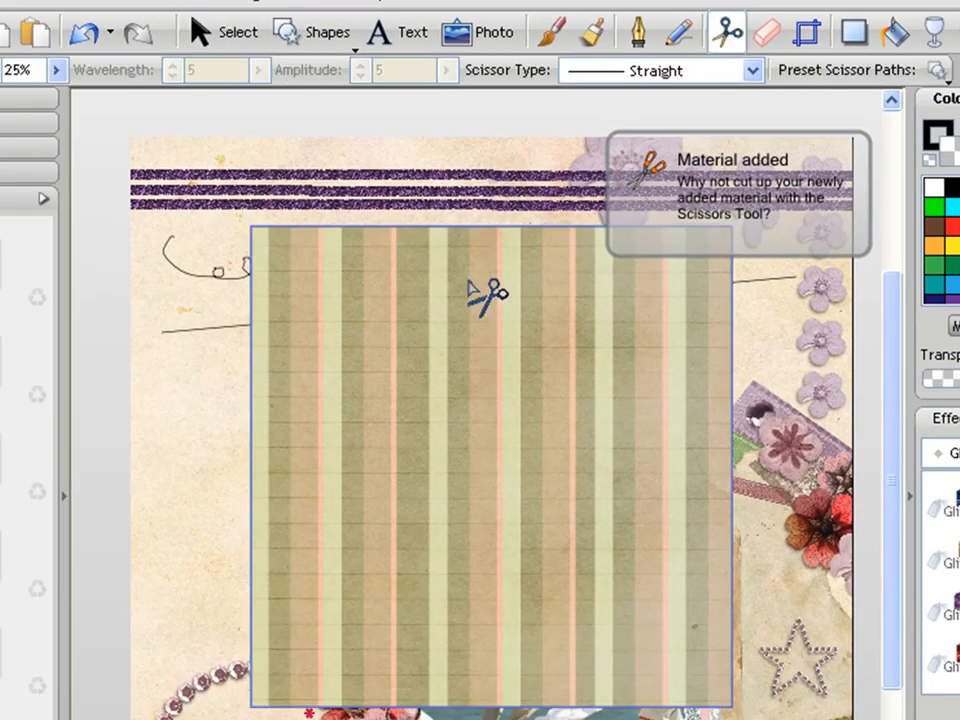
pyautogui.moveTo(344, 220)
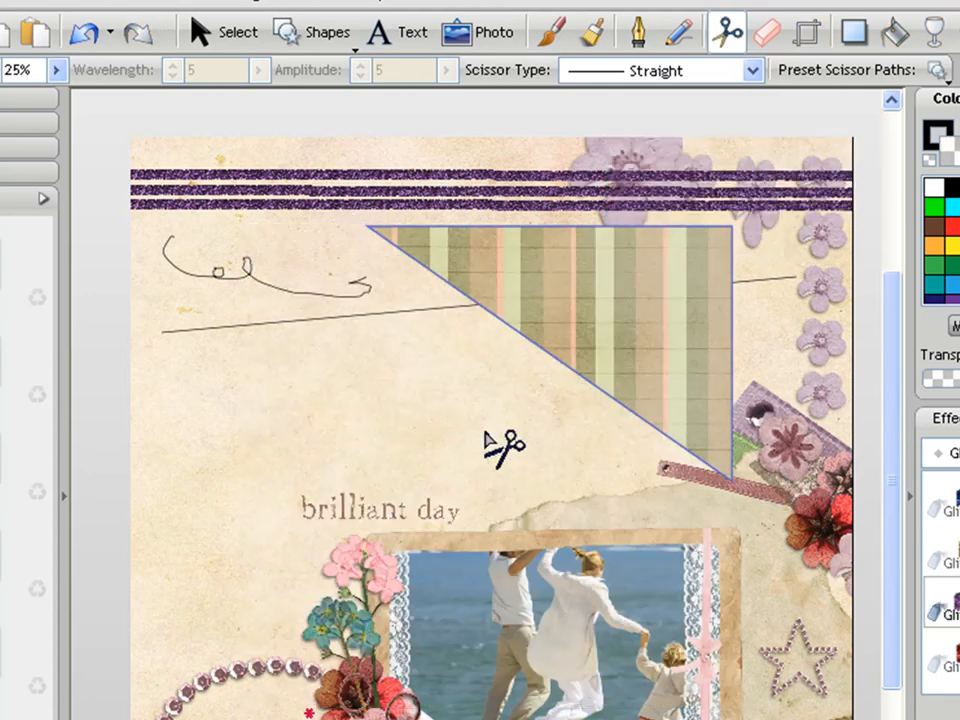
# Step: Switch back to the Select tool after discarding the trial paper and lines
pyautogui.click(224, 32)
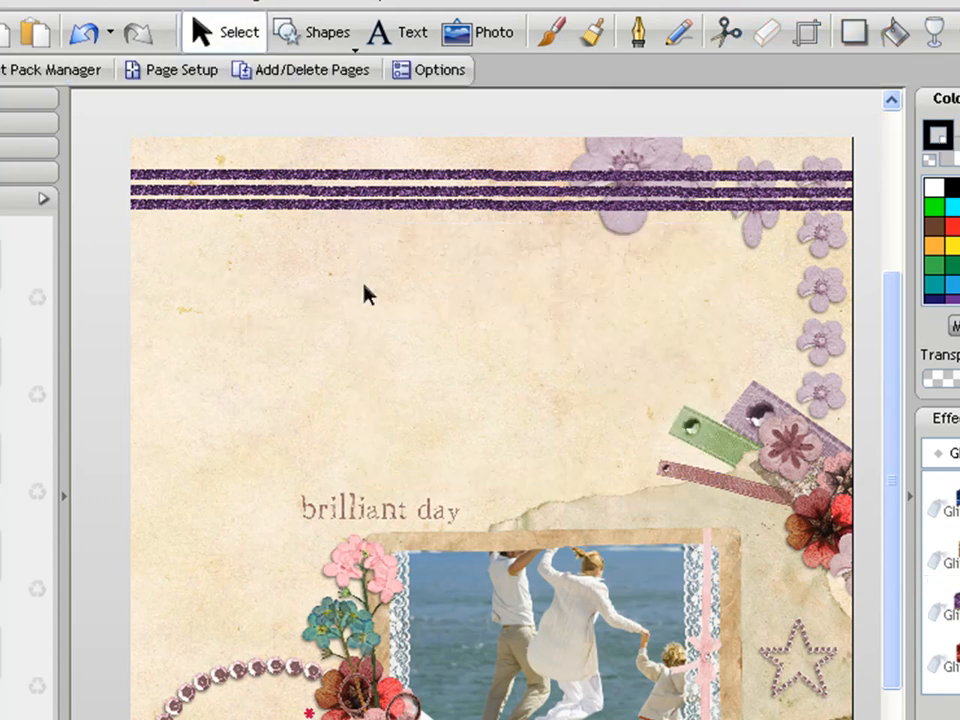
pyautogui.moveTo(356, 288)
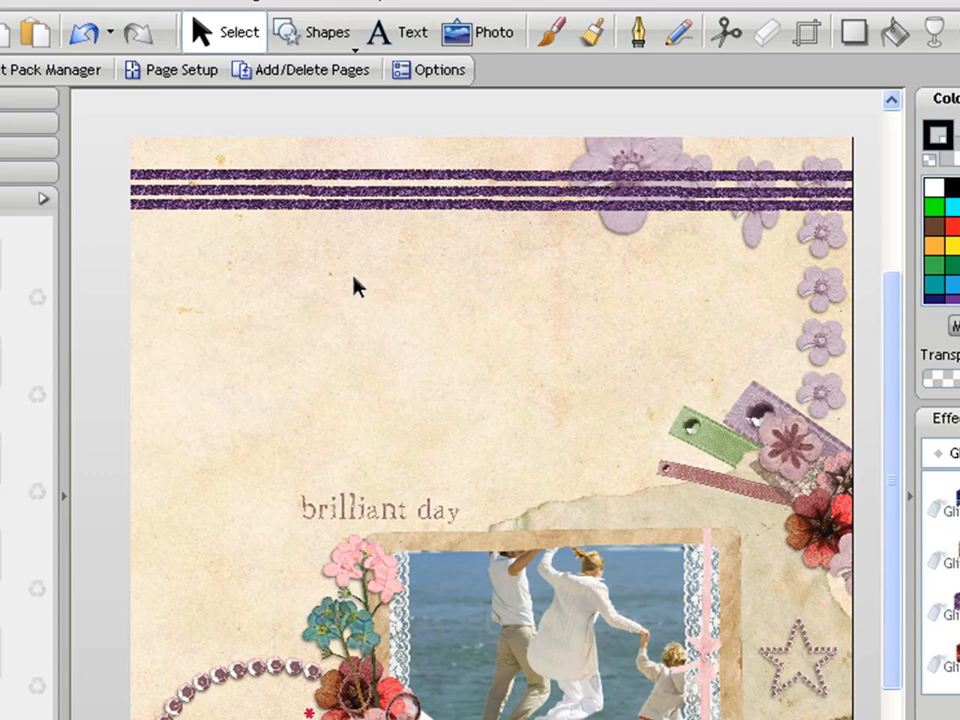
pyautogui.moveTo(428, 244)
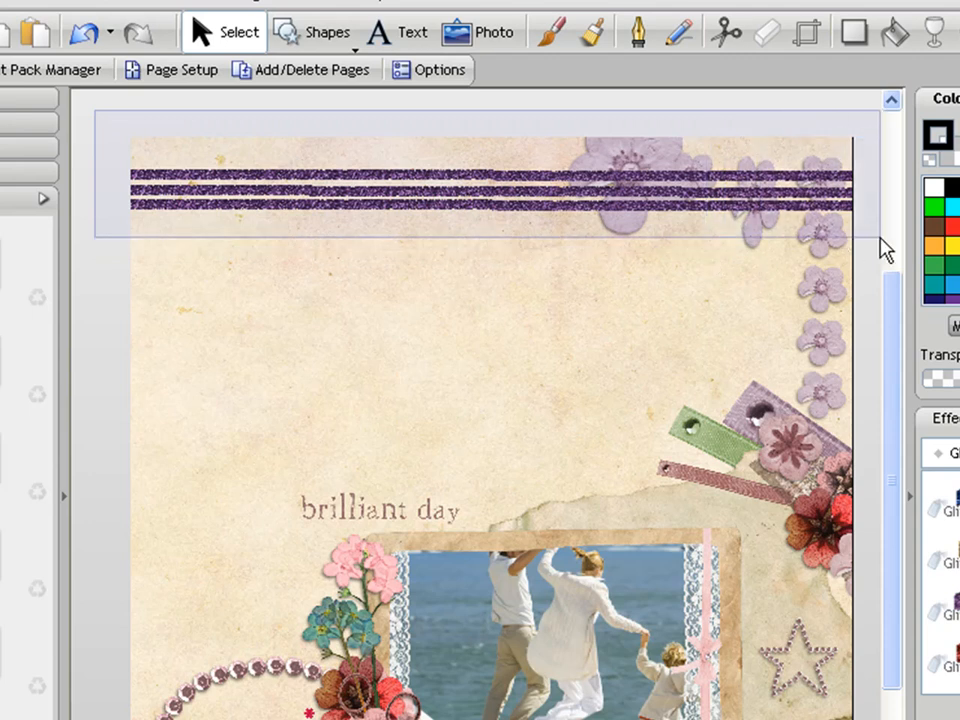
pyautogui.click(490, 190)
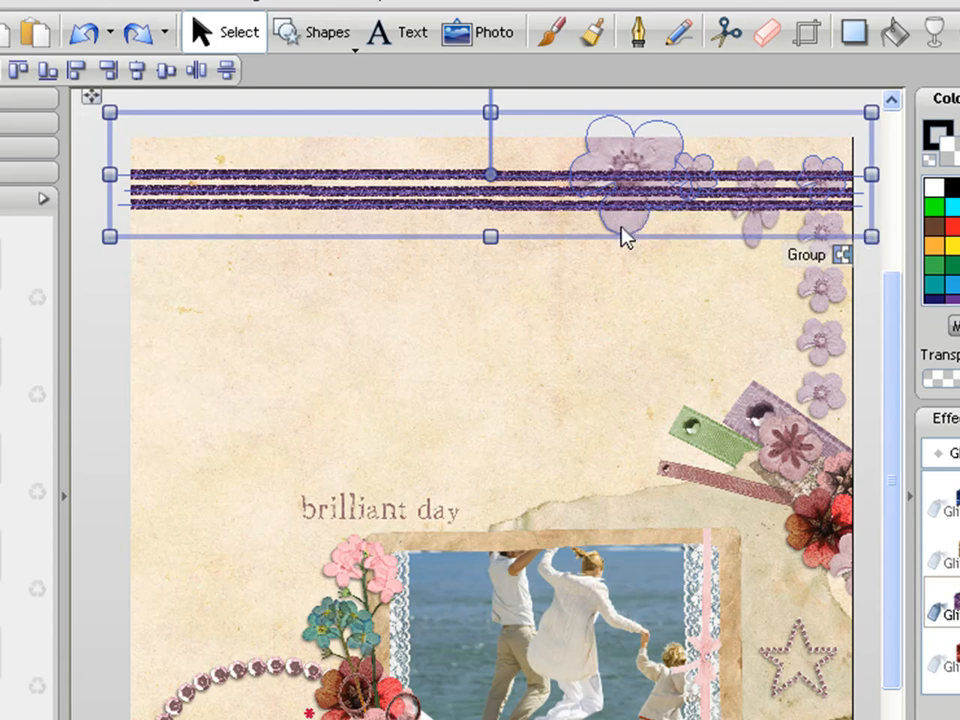
pyautogui.moveTo(704, 178)
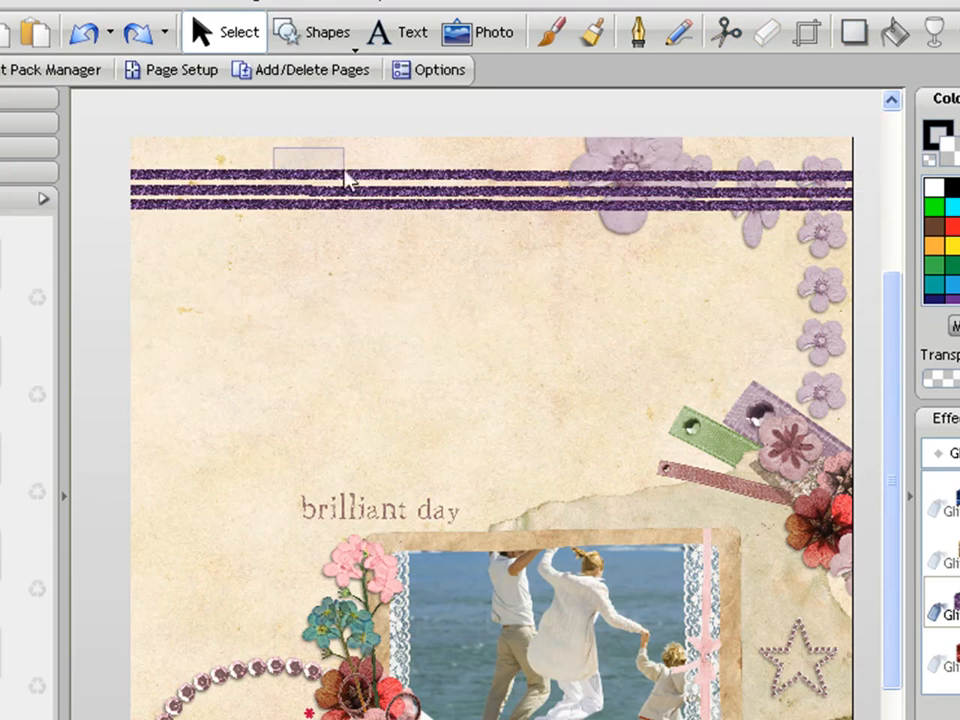
pyautogui.moveTo(344, 178); pyautogui.dragTo(430, 242)
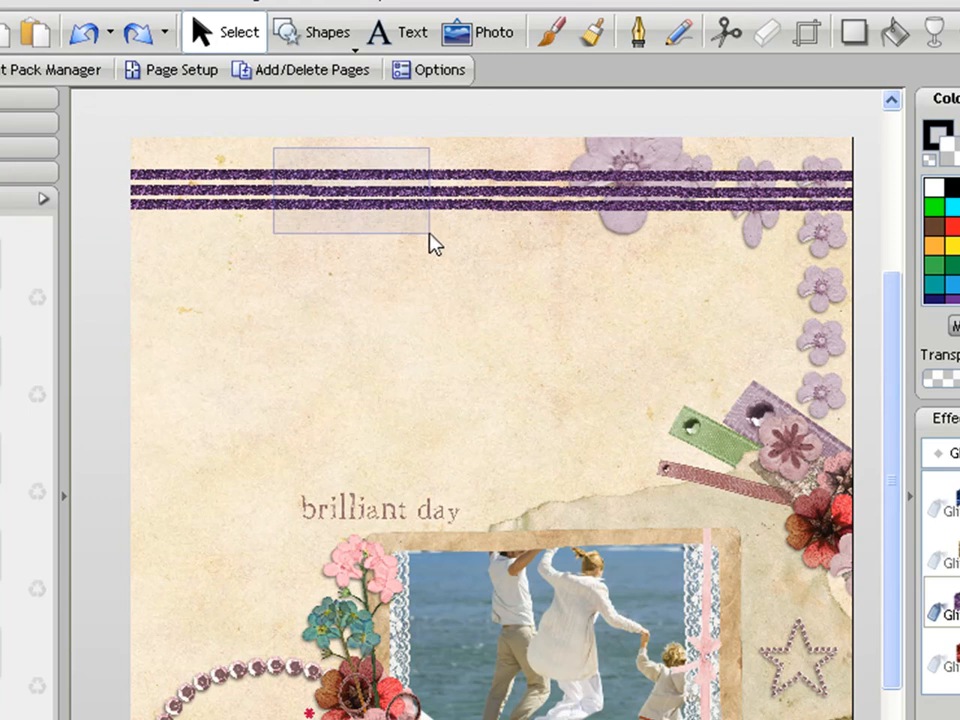
pyautogui.click(420, 244)
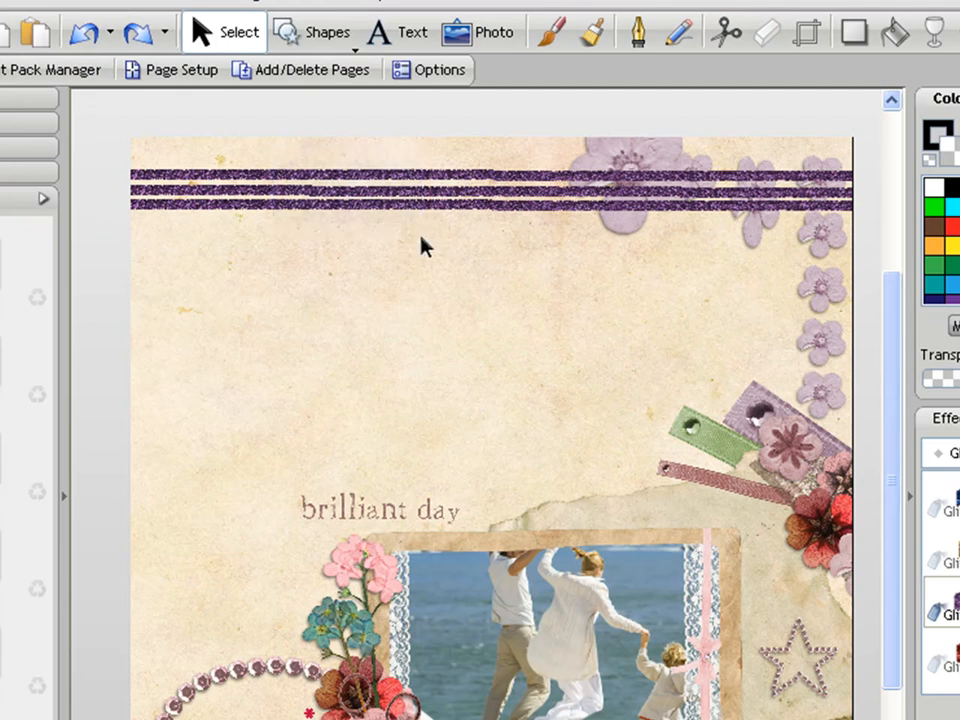
pyautogui.moveTo(310, 156)
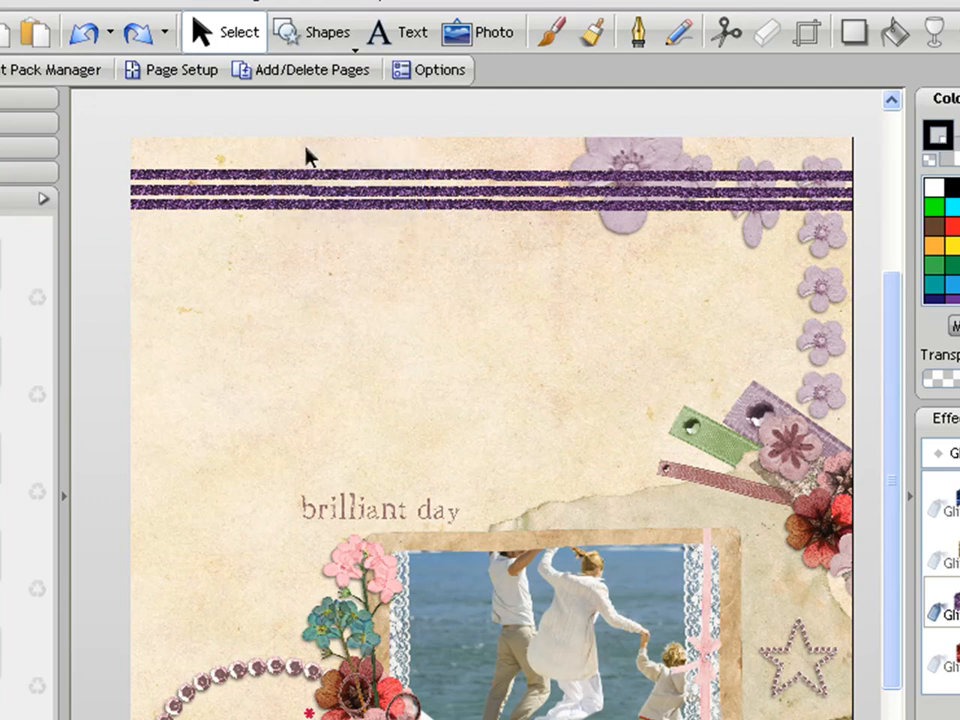
pyautogui.moveTo(308, 152); pyautogui.dragTo(436, 252)
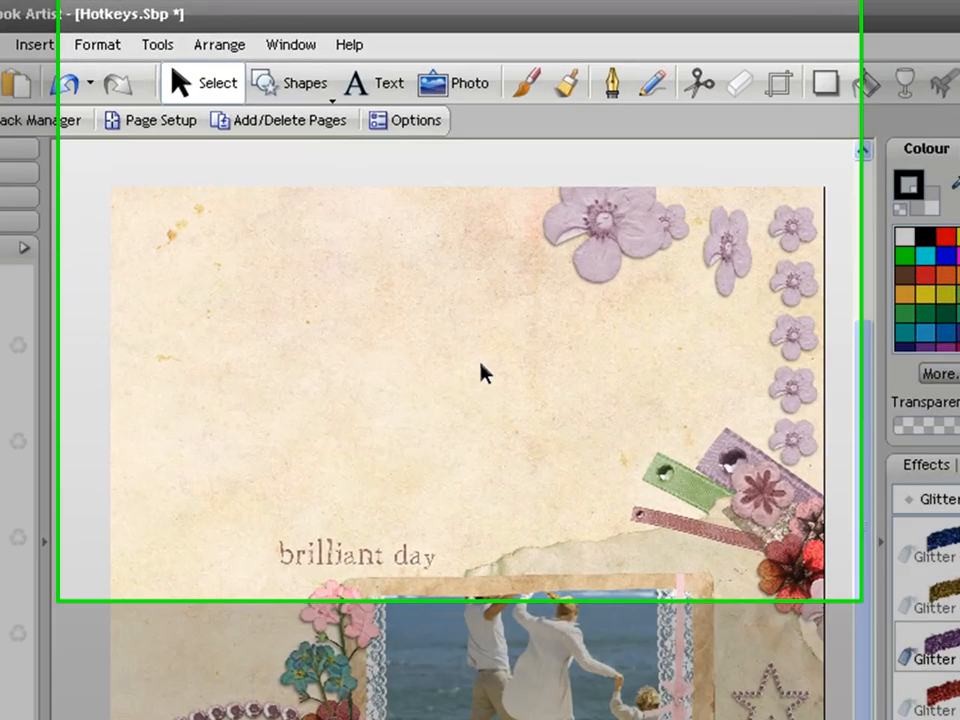
pyautogui.moveTo(560, 100)
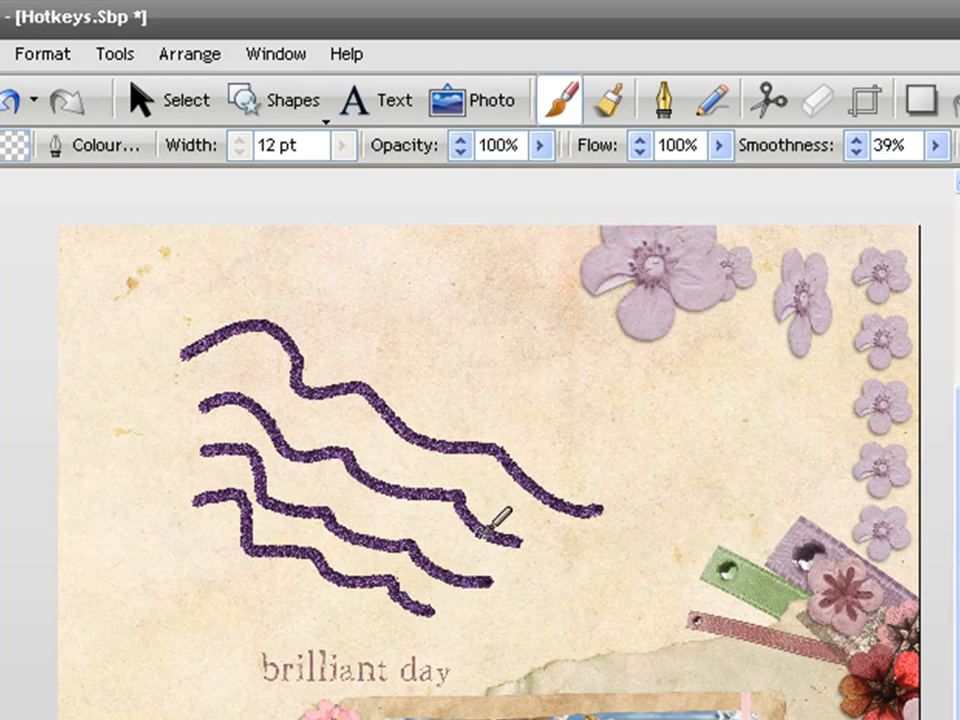
pyautogui.moveTo(480, 510)
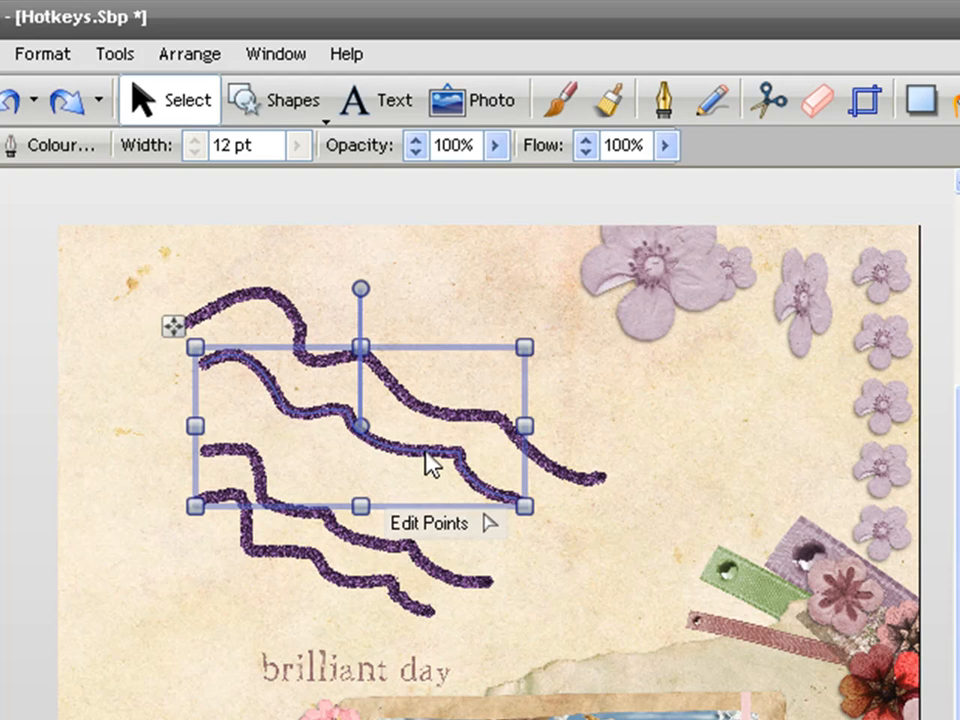
pyautogui.moveTo(560, 100)
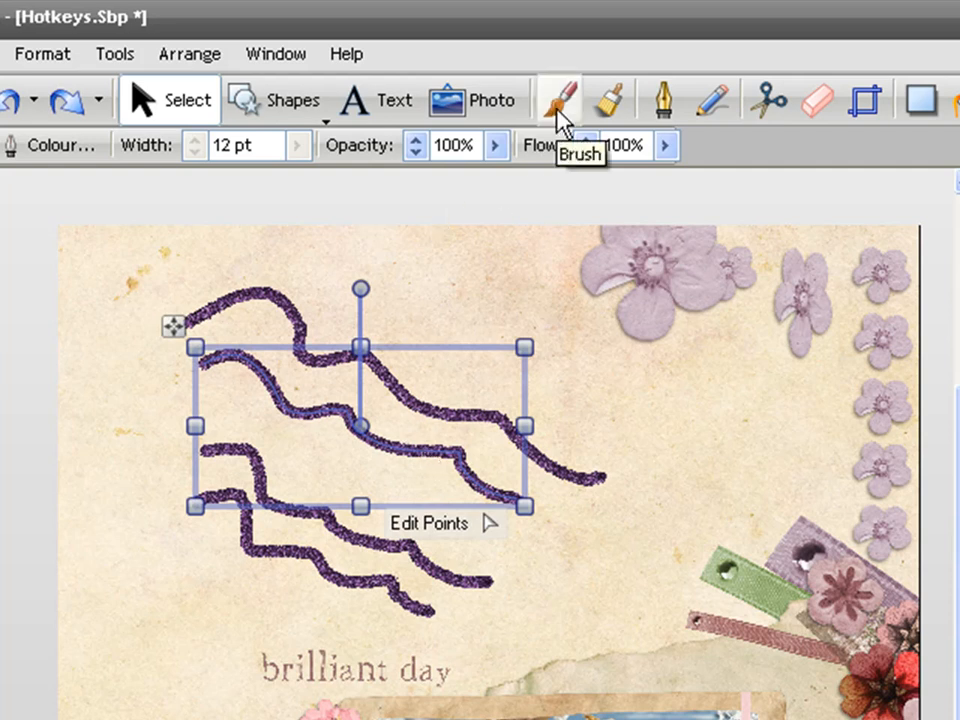
# Step: Return to the glitter brush and paint another wavy stroke crossing the others in the upper left
pyautogui.click(558, 100)
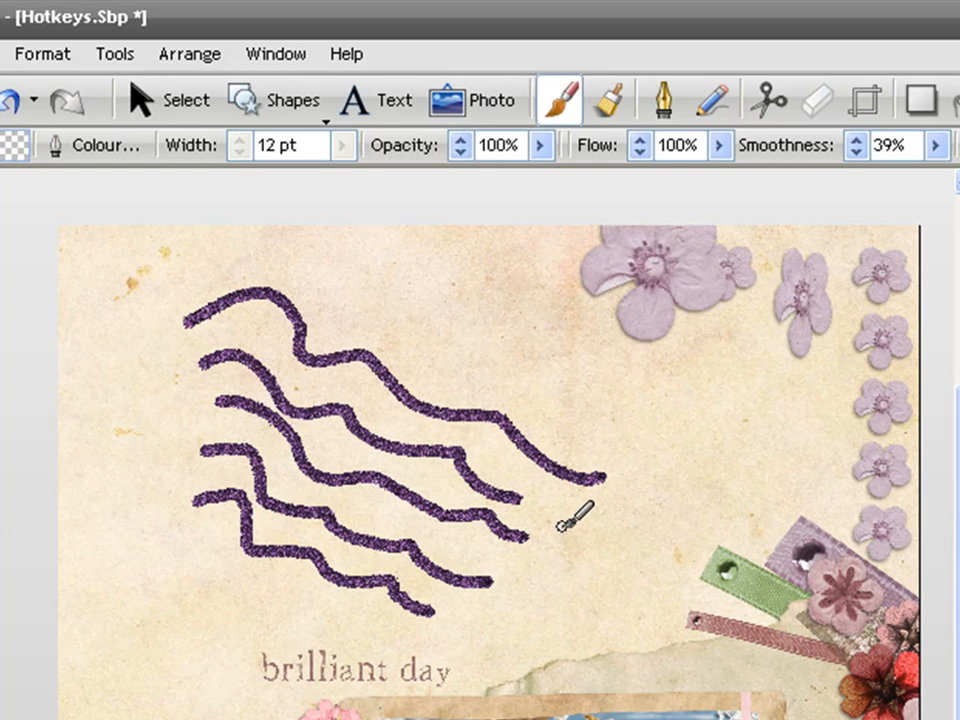
pyautogui.moveTo(496, 344)
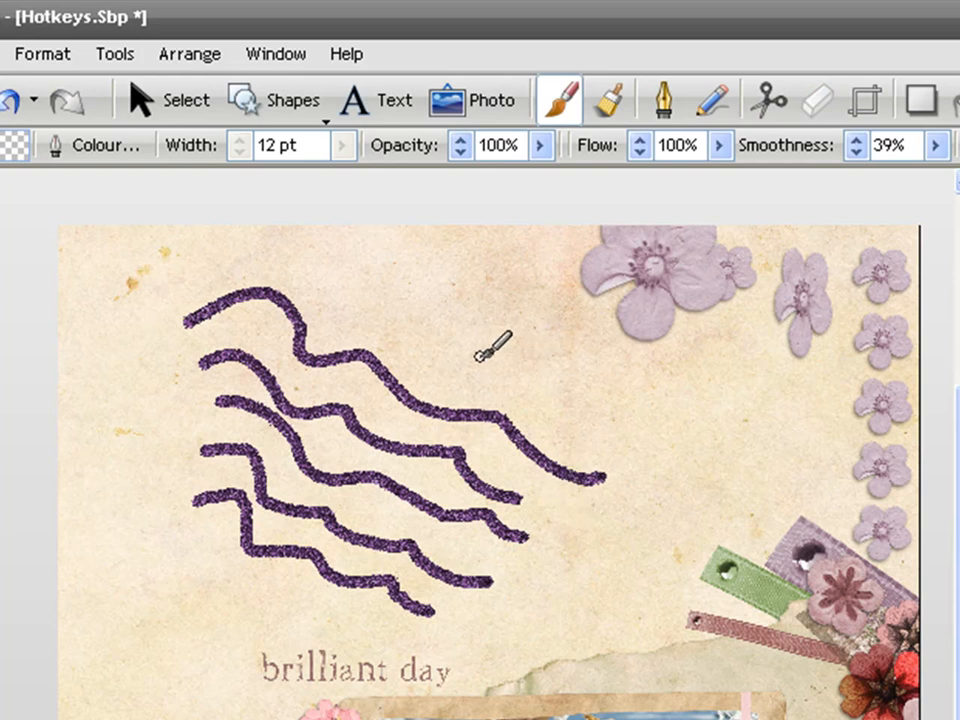
pyautogui.moveTo(444, 336)
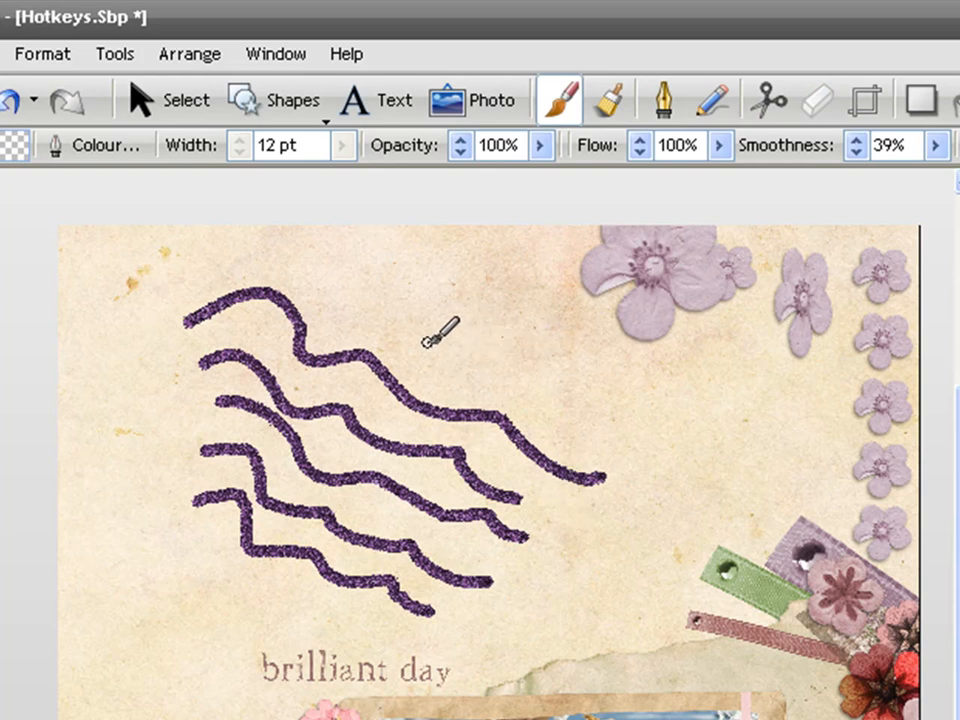
pyautogui.moveTo(460, 364)
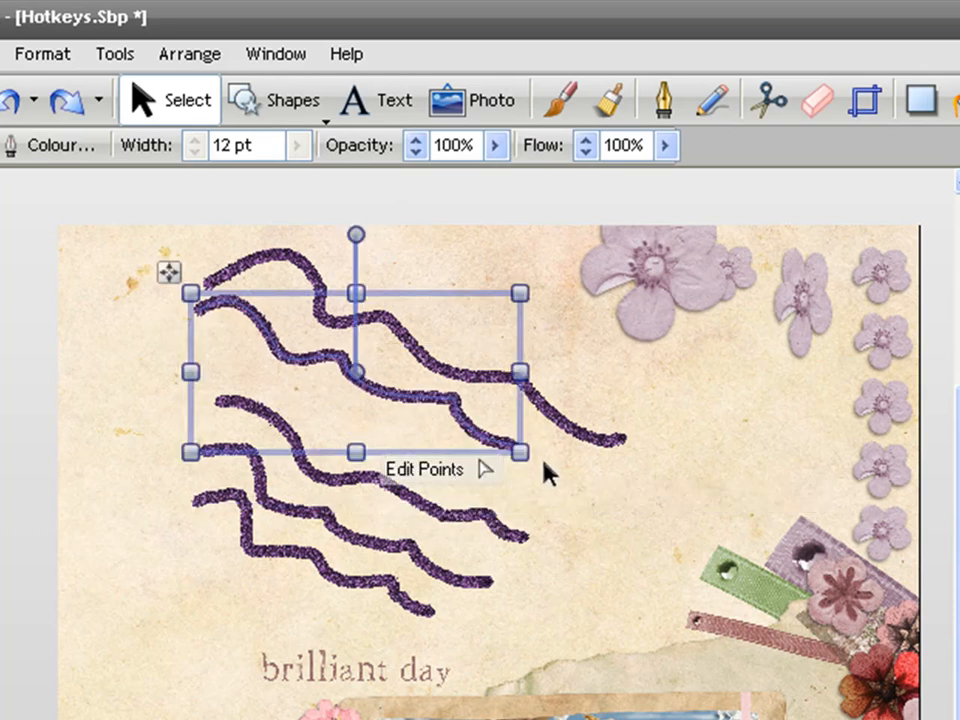
pyautogui.click(558, 100)
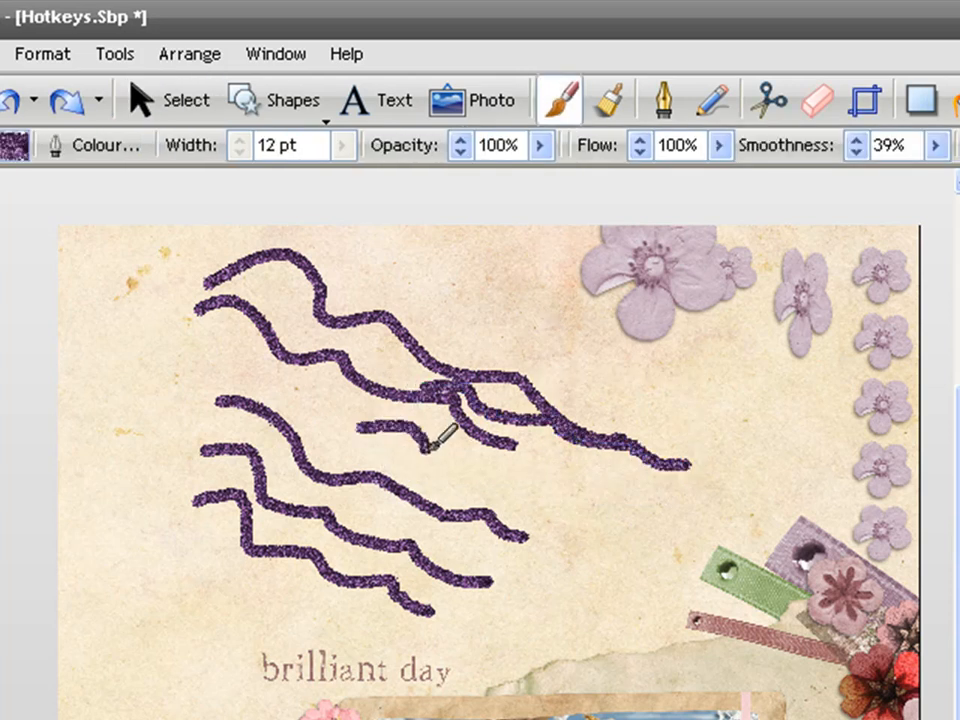
pyautogui.moveTo(440, 430); pyautogui.dragTo(630, 456)
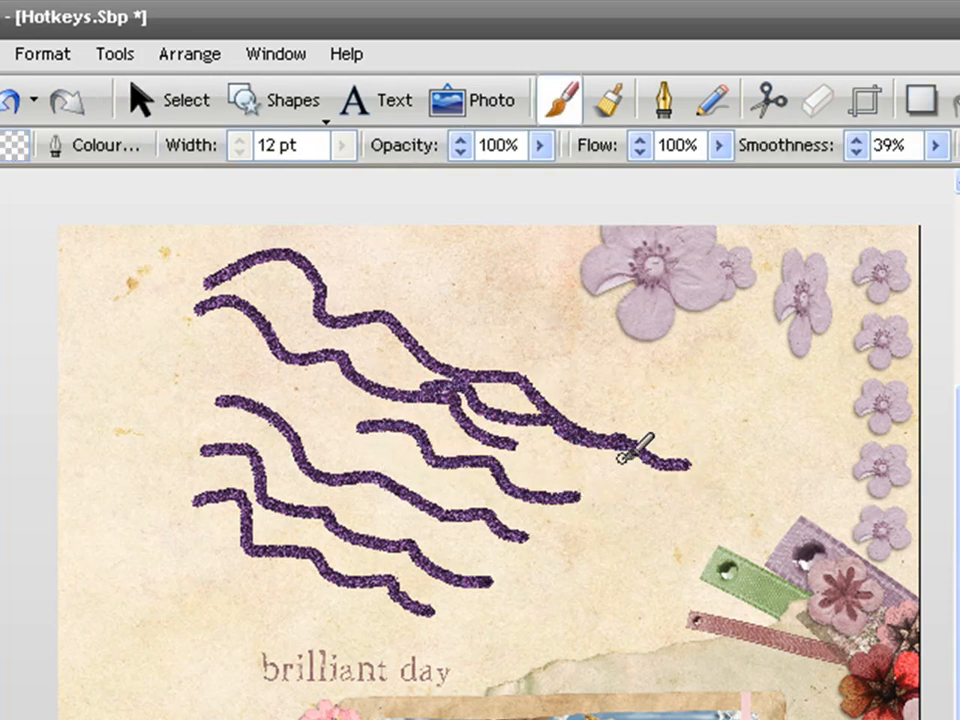